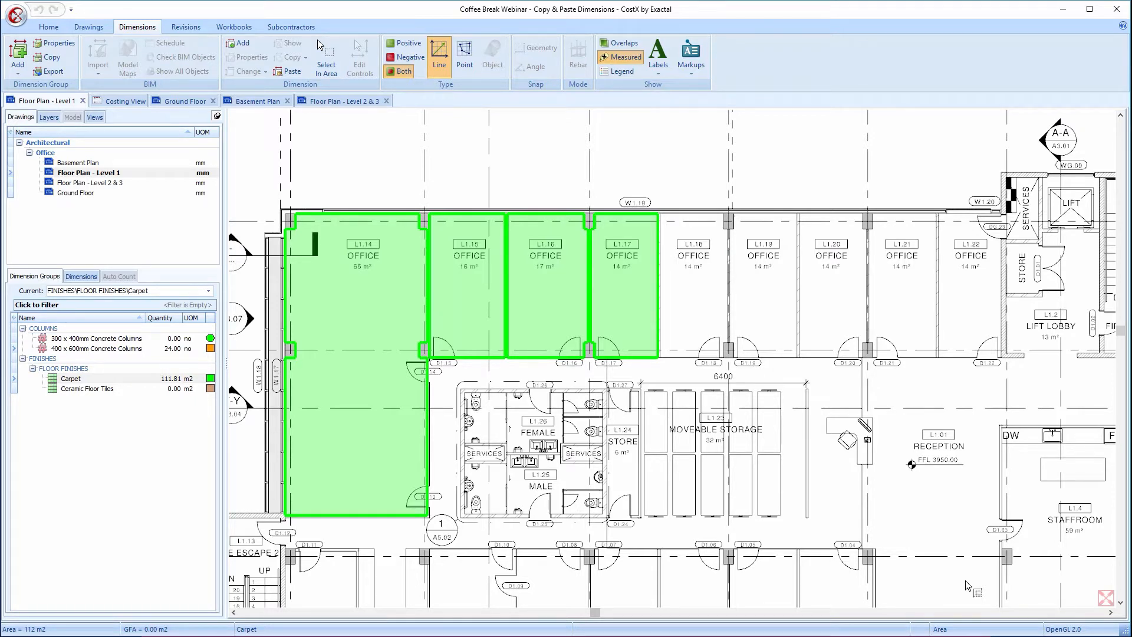
pyautogui.moveTo(624, 168)
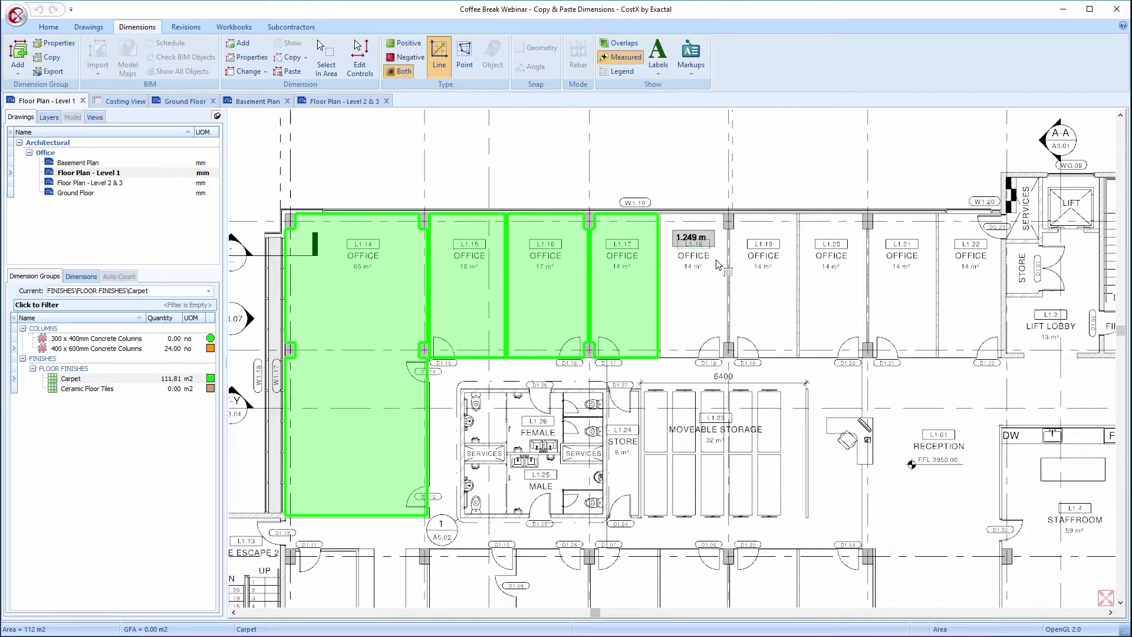
pyautogui.moveTo(727, 263)
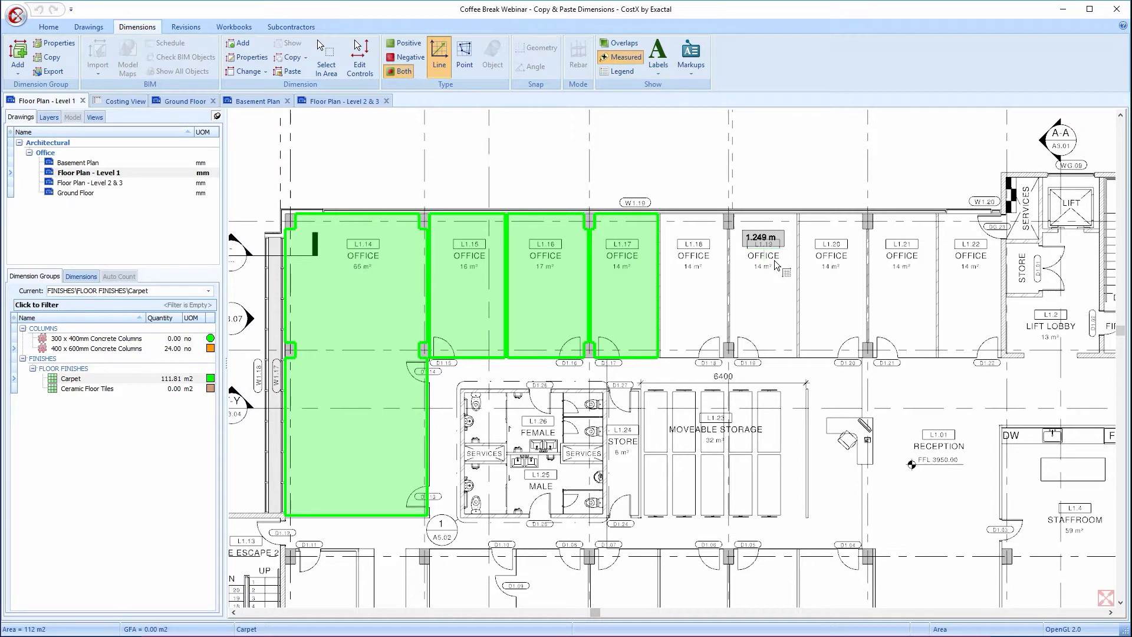
pyautogui.moveTo(792, 267)
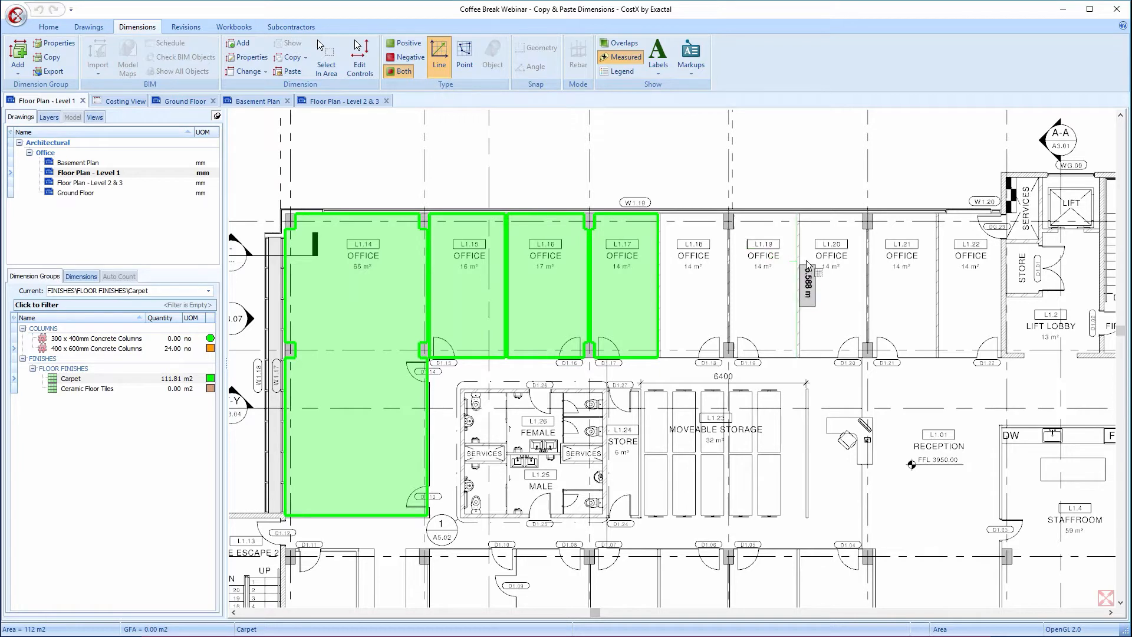
# Step: Select the L1.17 office carpet dimension by dragging a Select In Area box around it
pyautogui.click(621, 289)
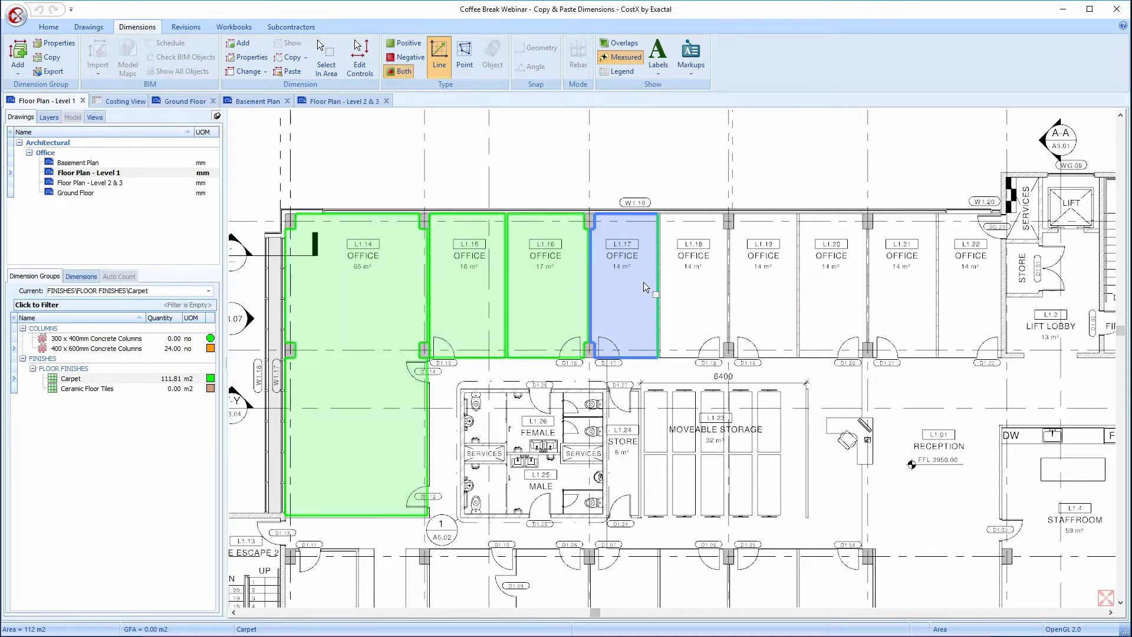
pyautogui.moveTo(645, 286)
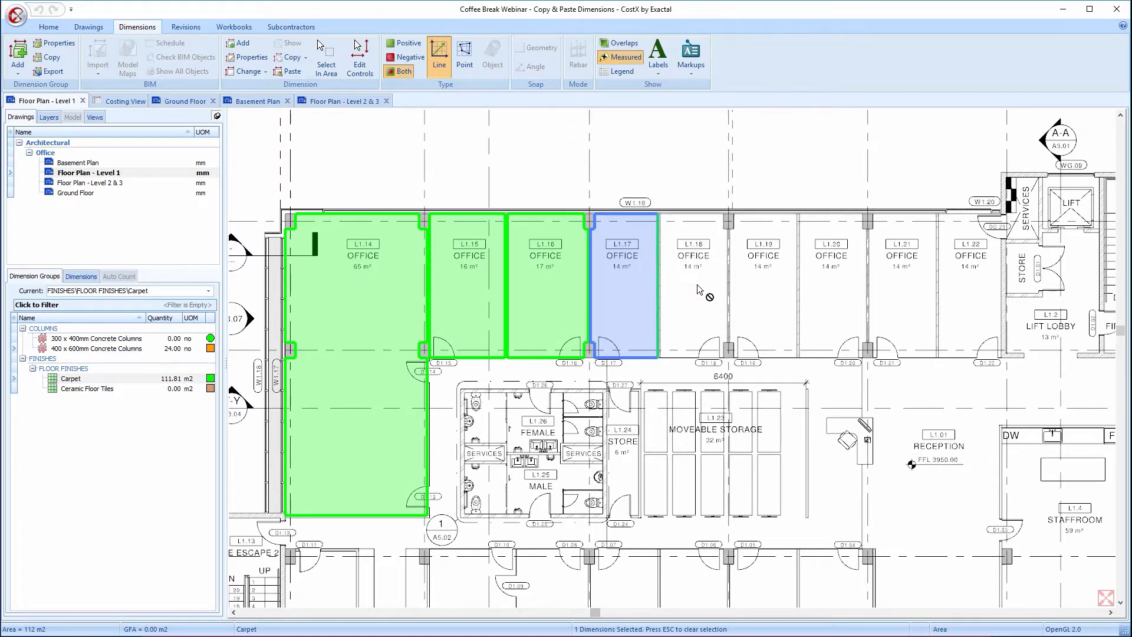
pyautogui.moveTo(752, 287)
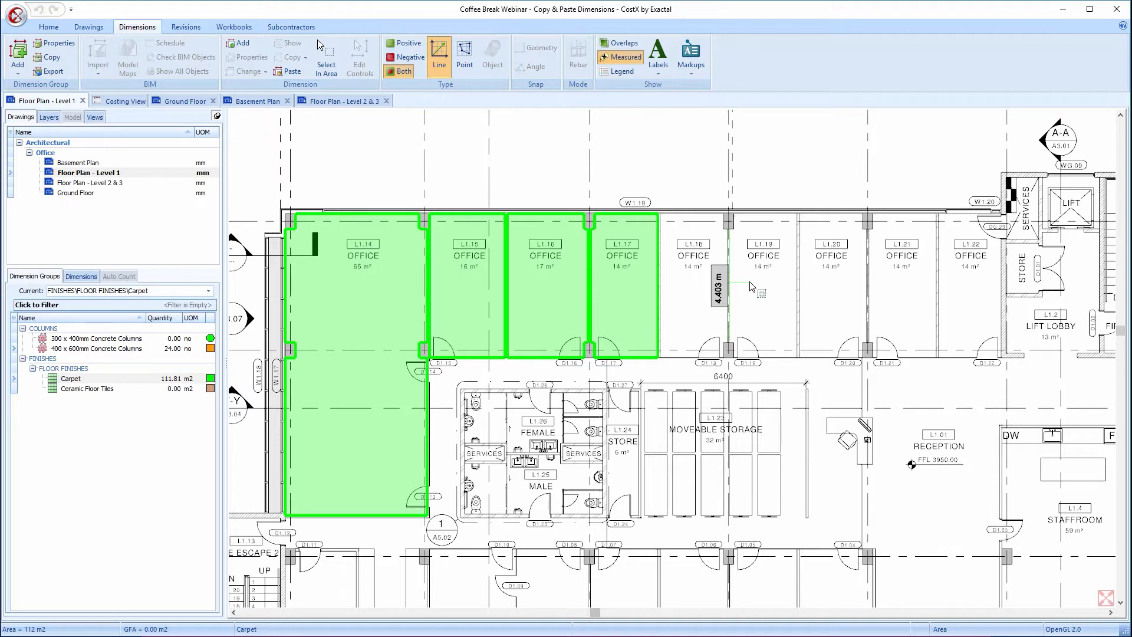
pyautogui.moveTo(754, 288)
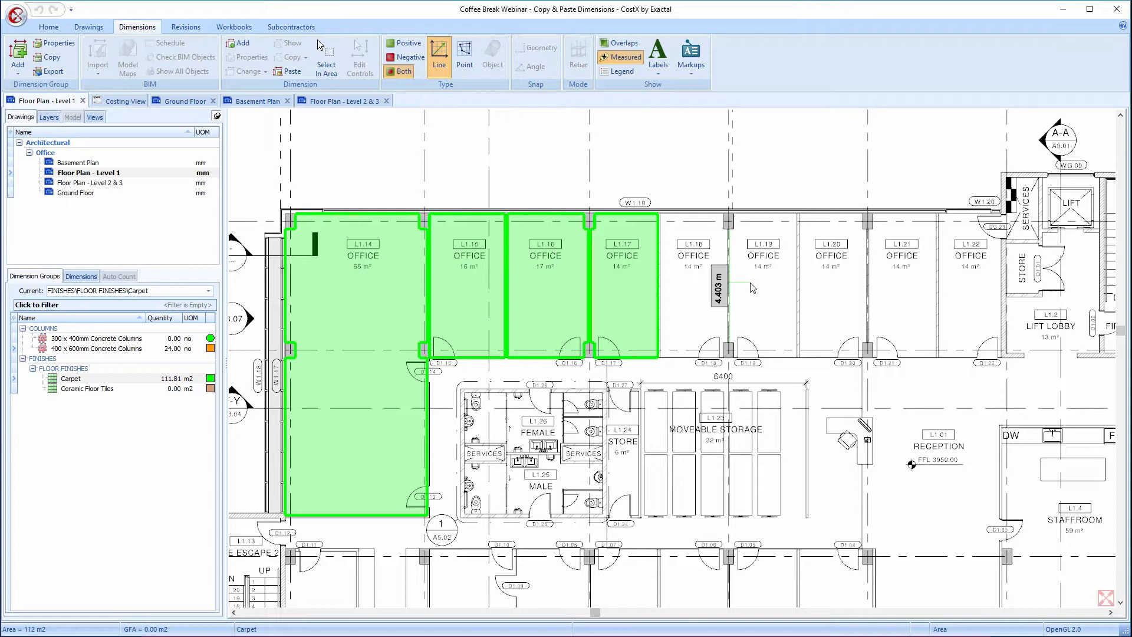
pyautogui.rightClick(751, 287)
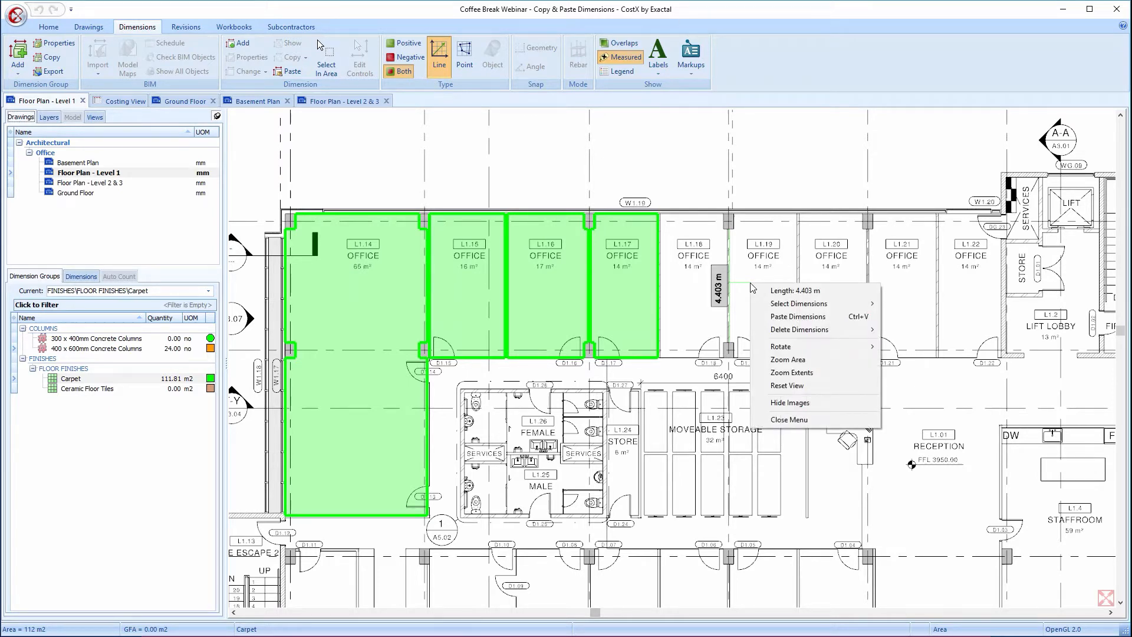
pyautogui.moveTo(819, 290)
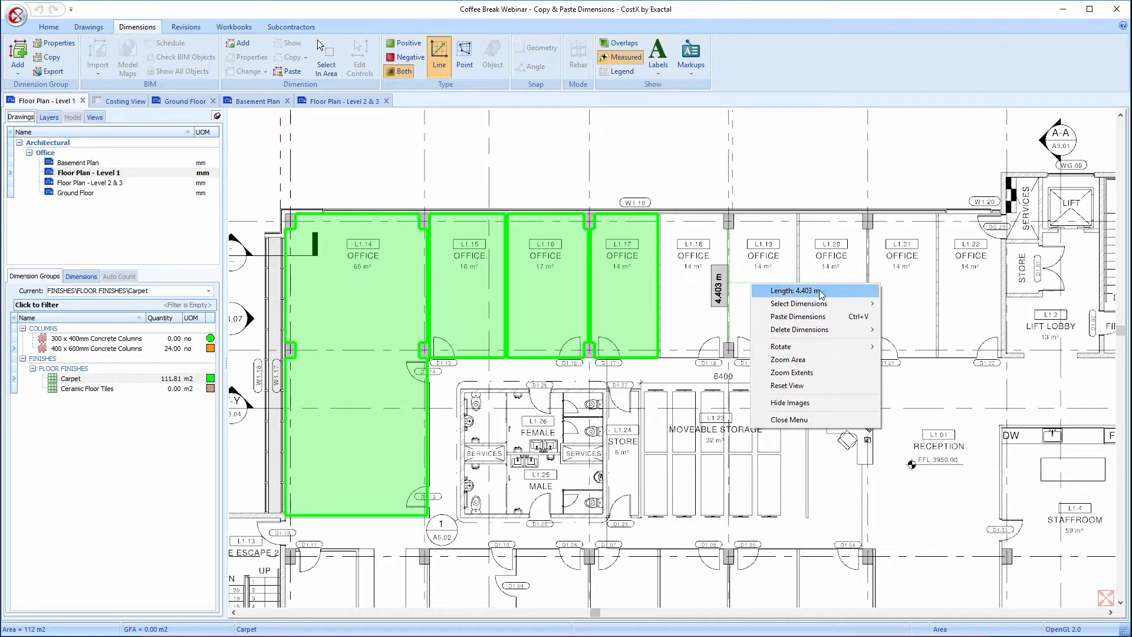
pyautogui.moveTo(798, 303)
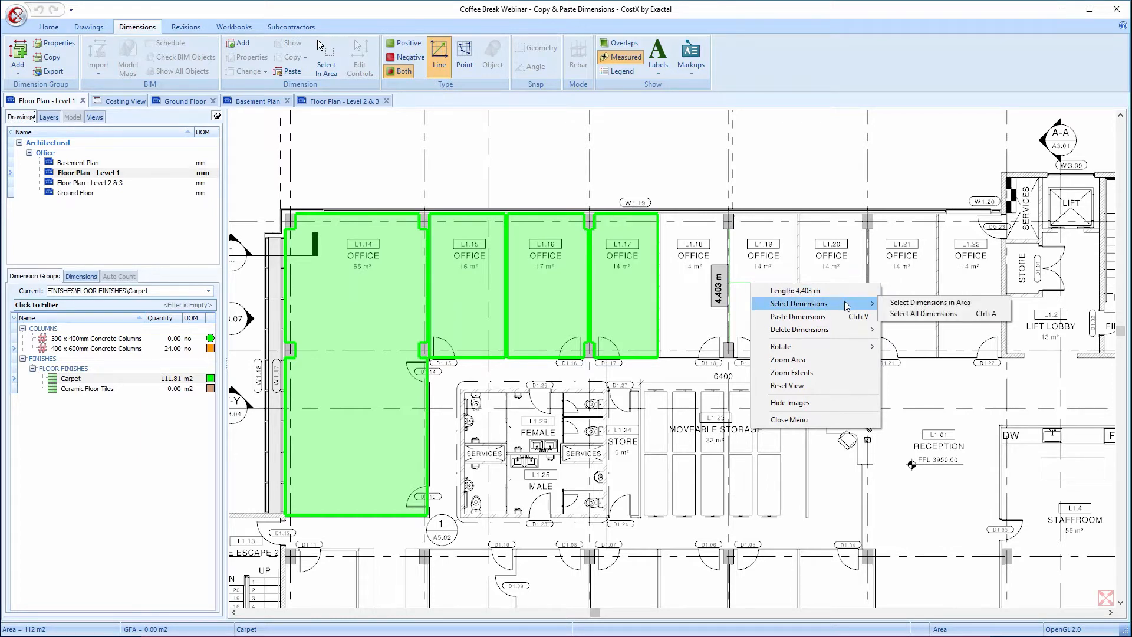
pyautogui.moveTo(929, 302)
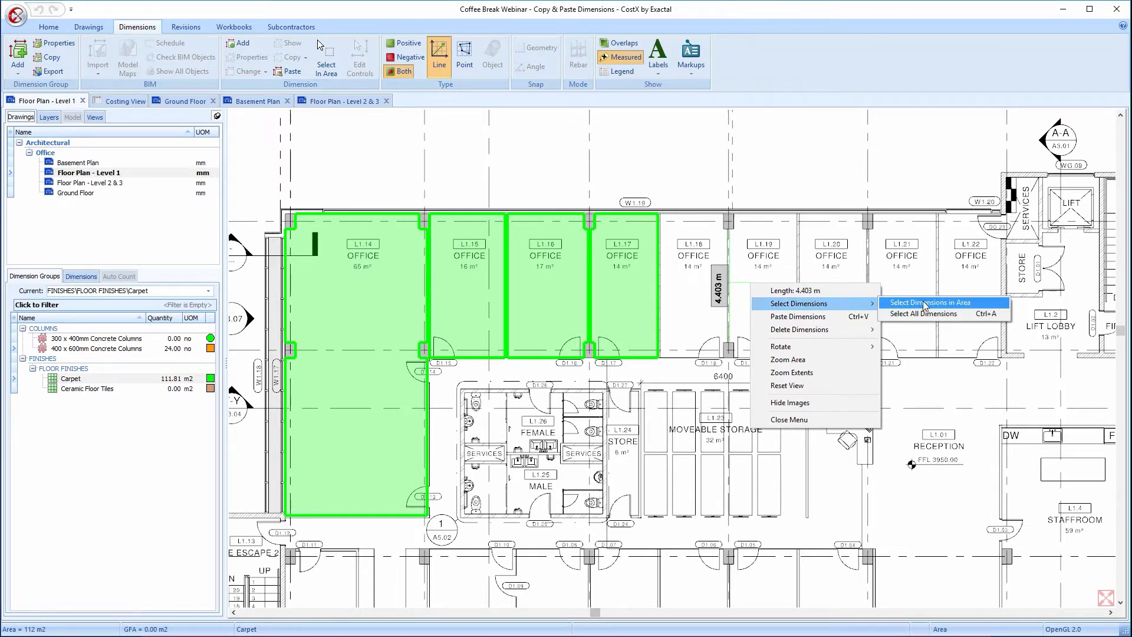
pyautogui.click(932, 302)
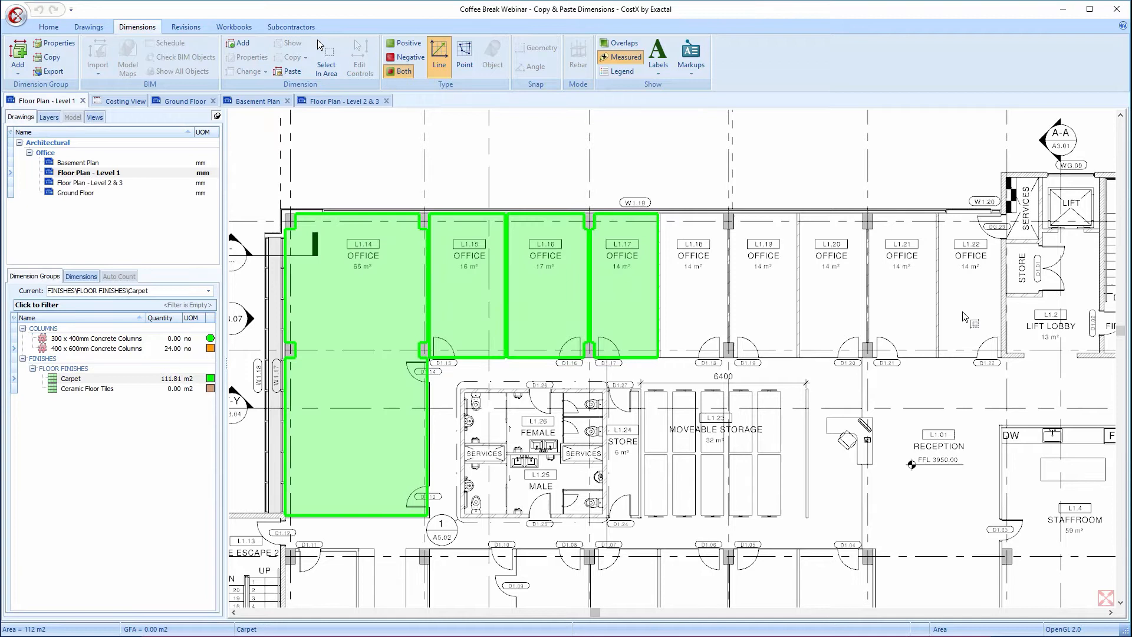
pyautogui.moveTo(770, 302)
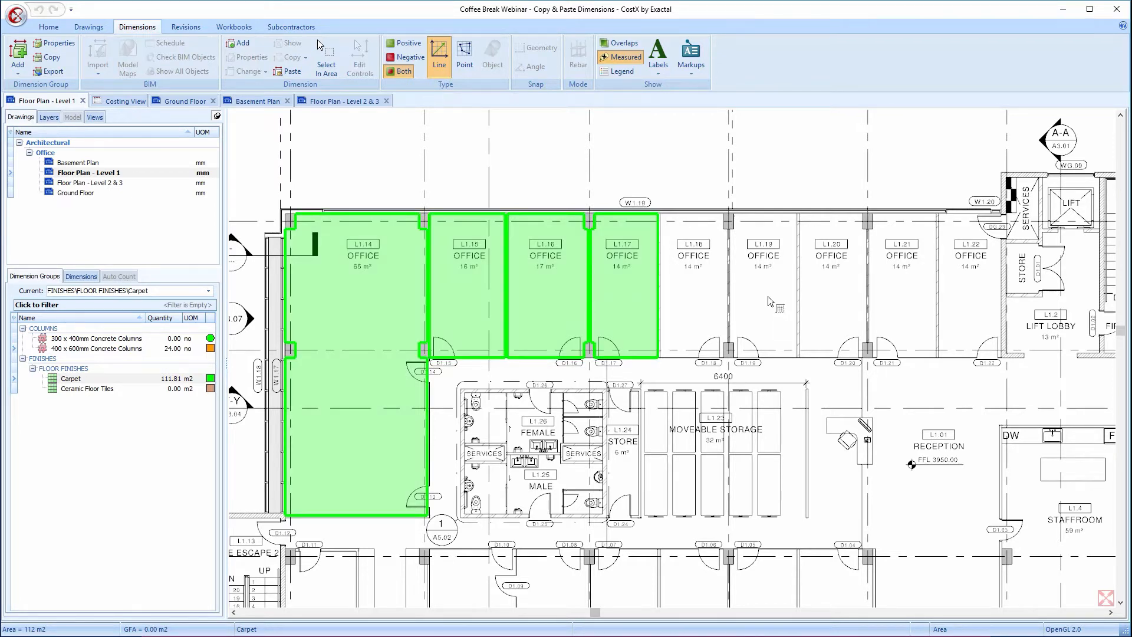
pyautogui.moveTo(764, 296)
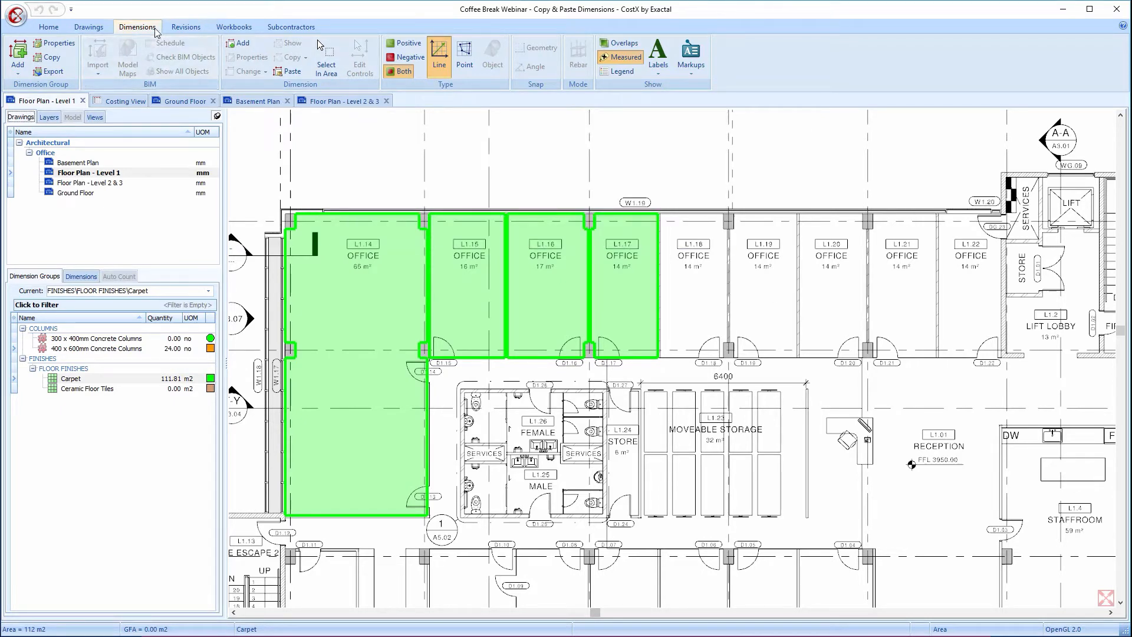
pyautogui.moveTo(326, 57)
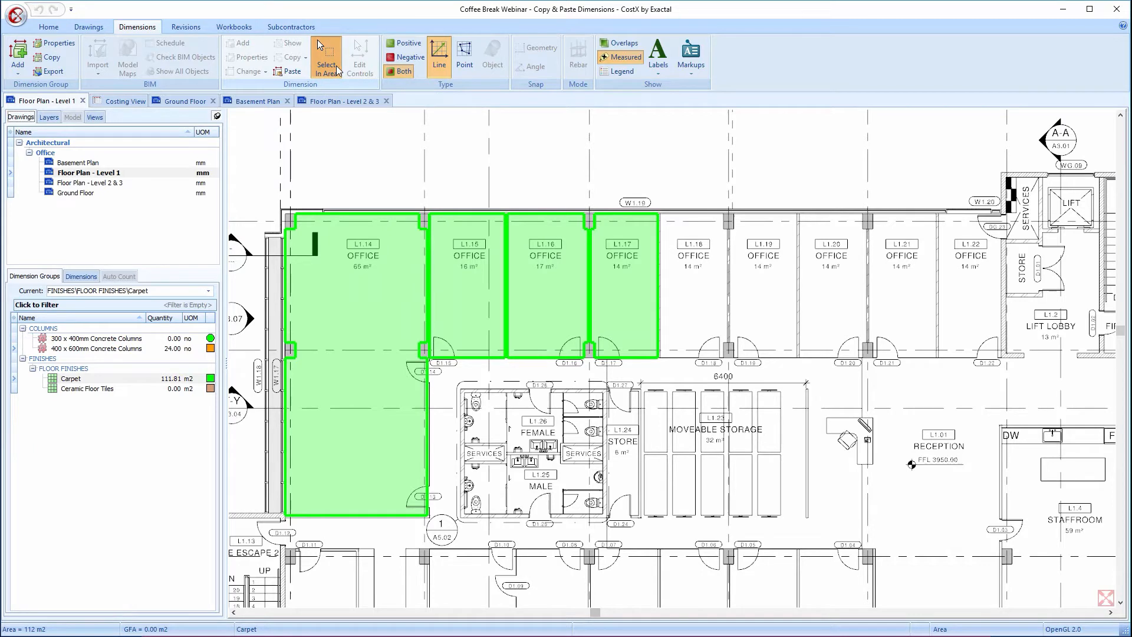
pyautogui.moveTo(437, 178)
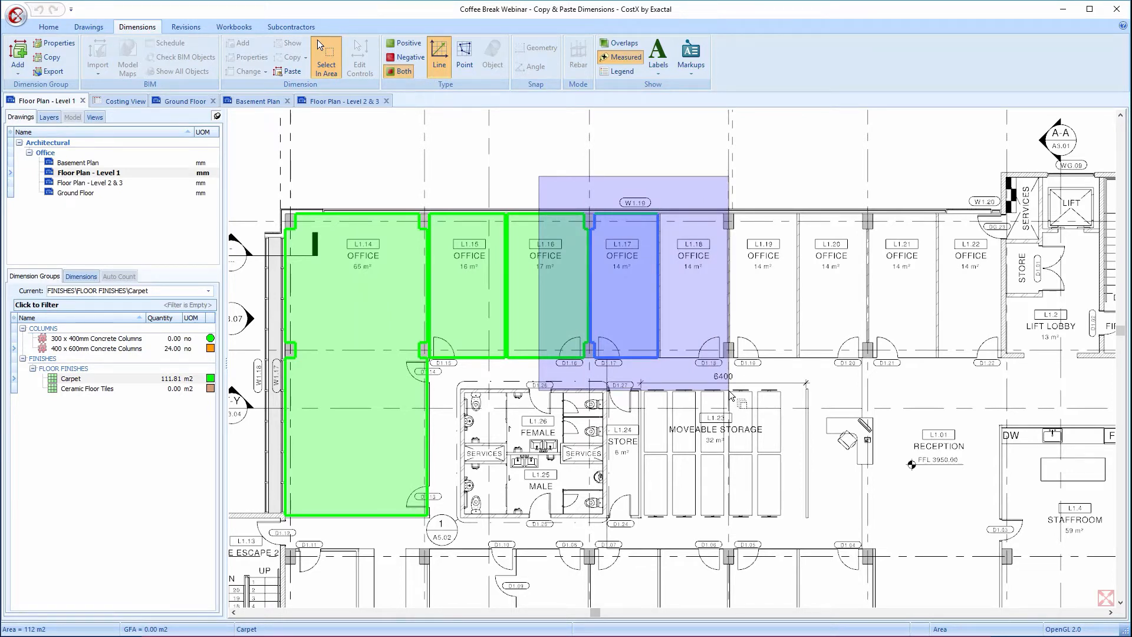
pyautogui.click(620, 281)
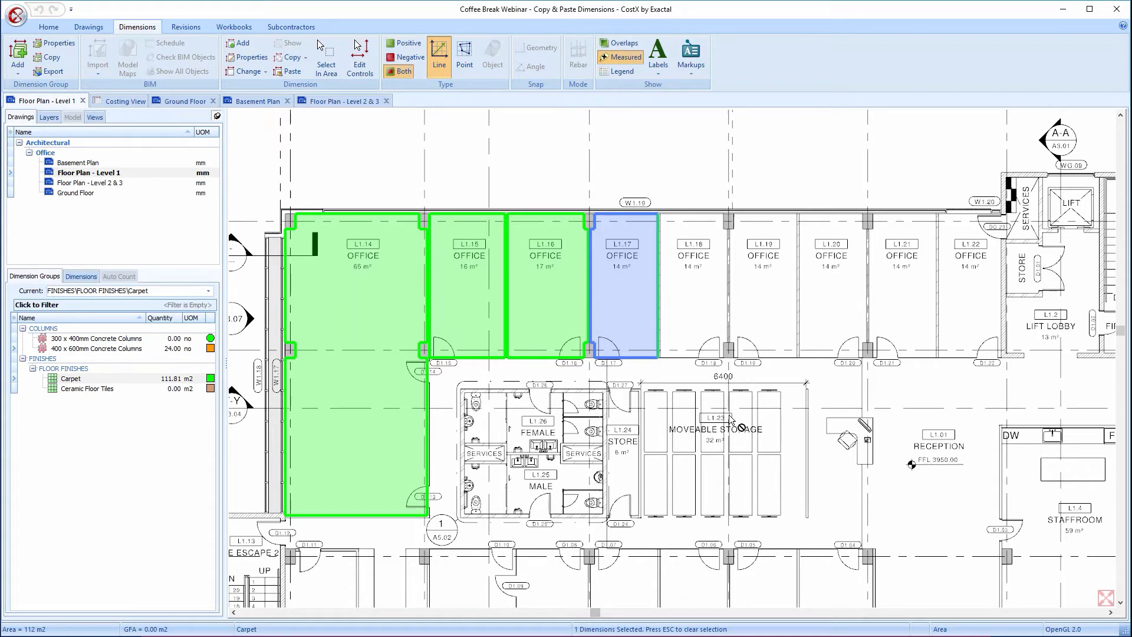
pyautogui.moveTo(724, 418)
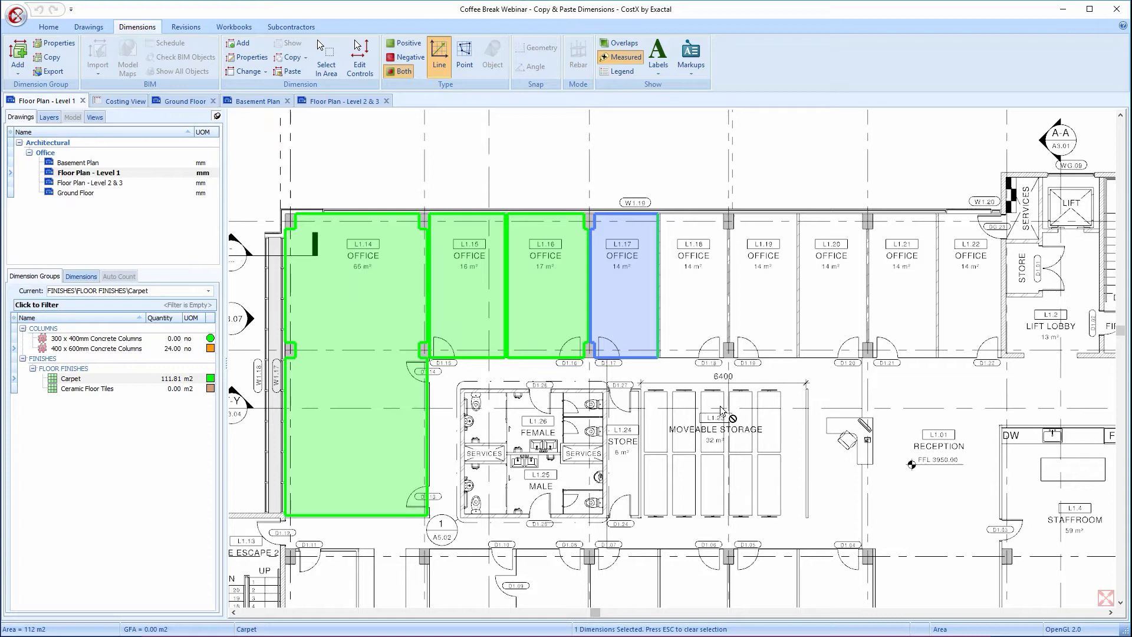
pyautogui.moveTo(699, 393)
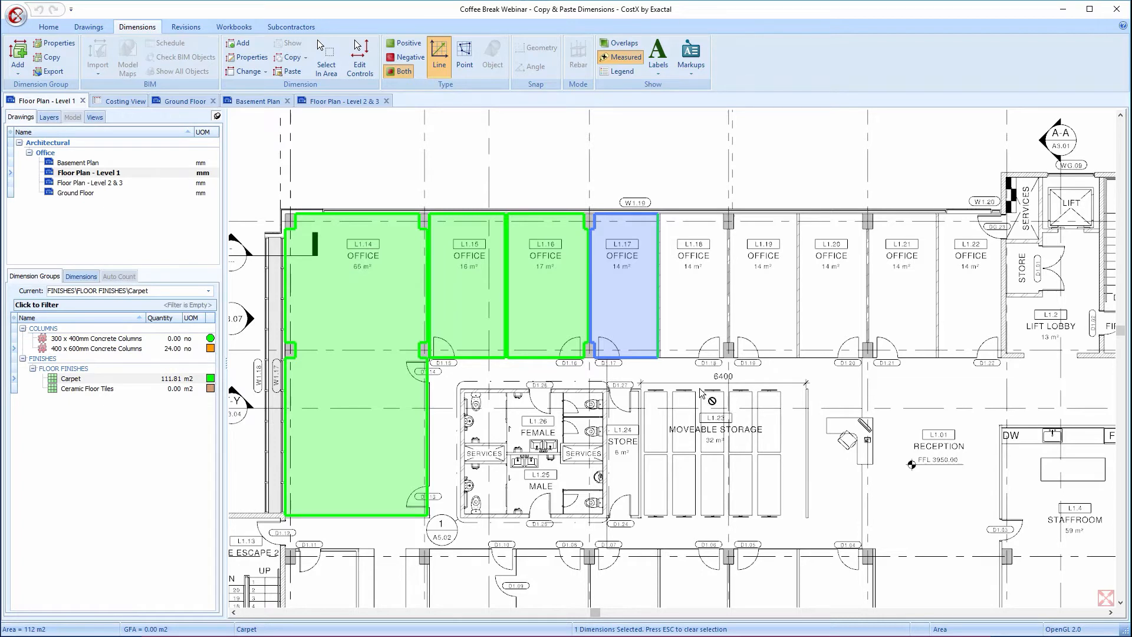
pyautogui.moveTo(673, 359)
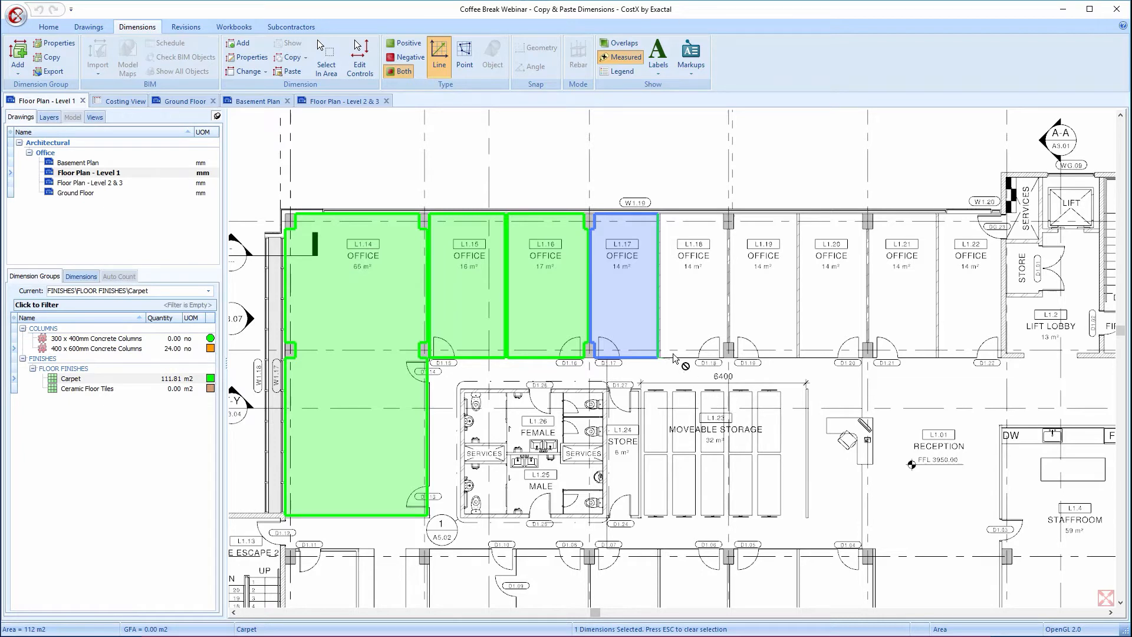
pyautogui.moveTo(640, 311)
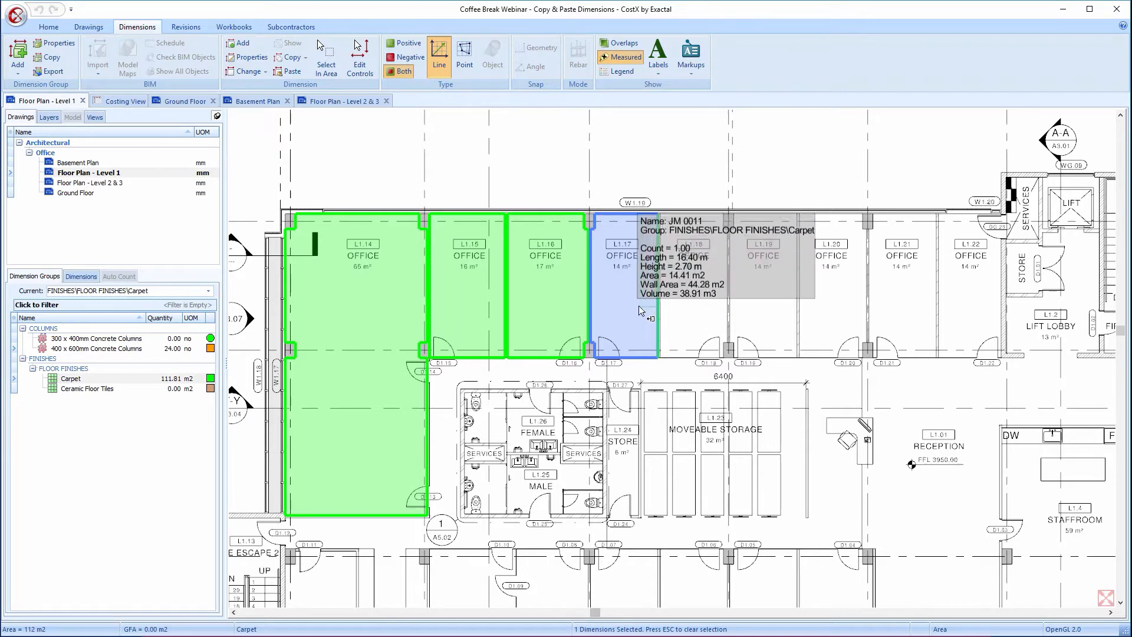
# Step: Copy the selected L1.17 carpet area dimension
pyautogui.rightClick(640, 310)
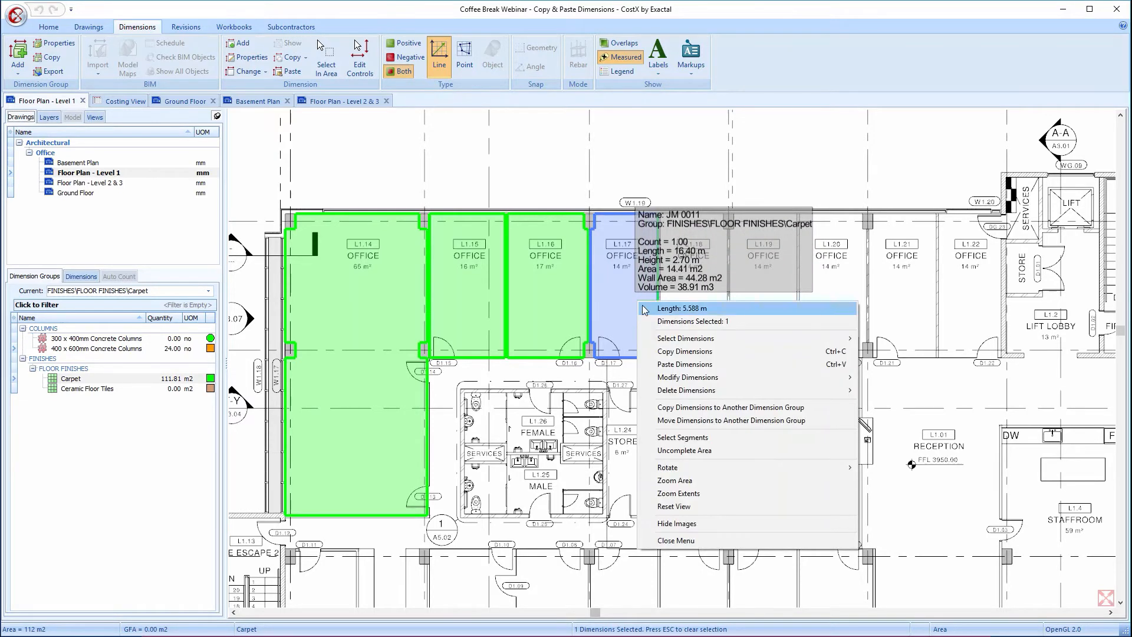
pyautogui.moveTo(733, 358)
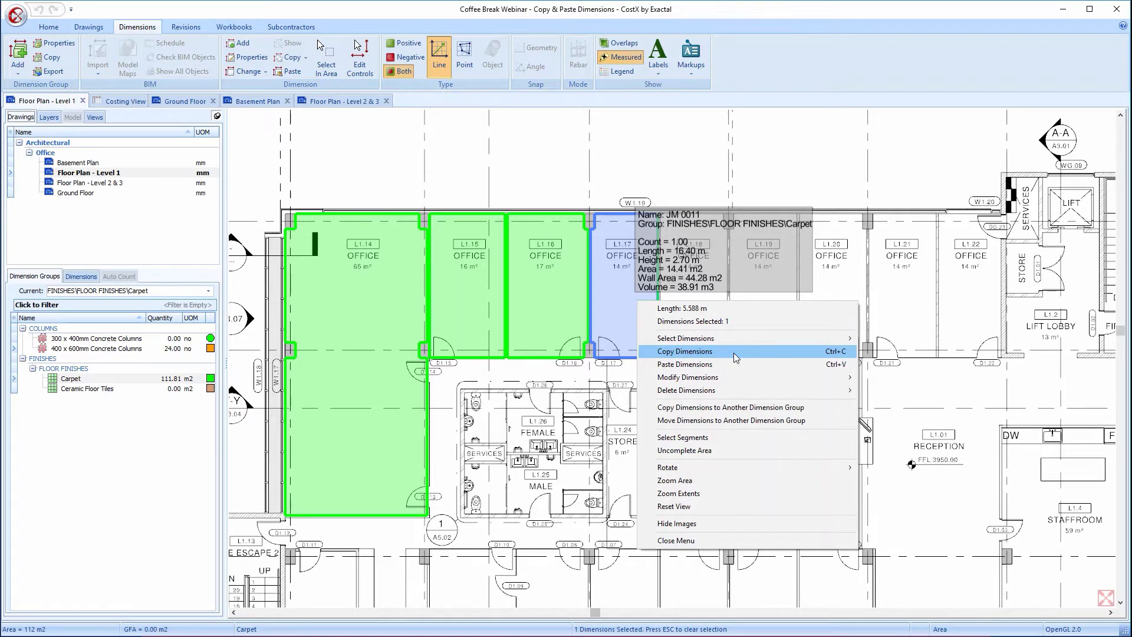
pyautogui.moveTo(738, 358)
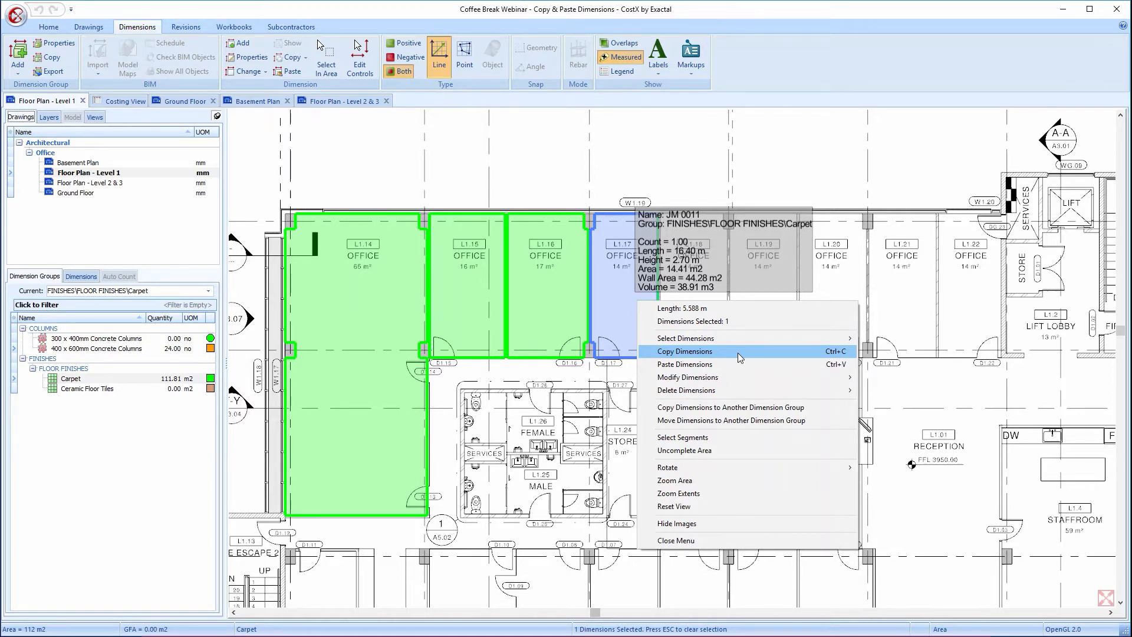
pyautogui.moveTo(850, 354)
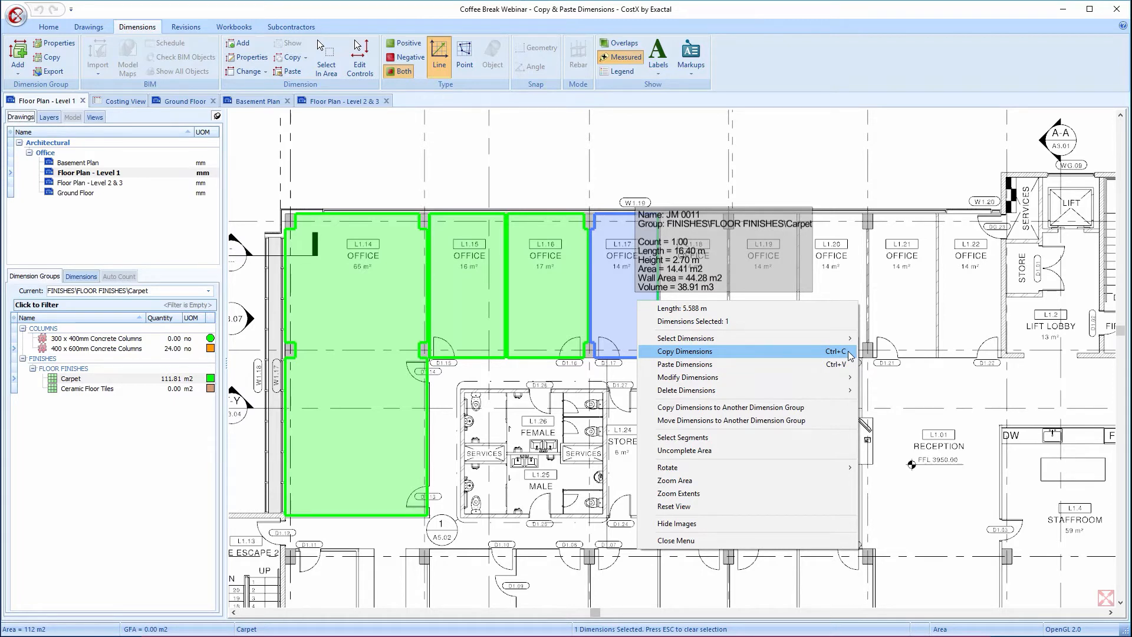
pyautogui.click(684, 350)
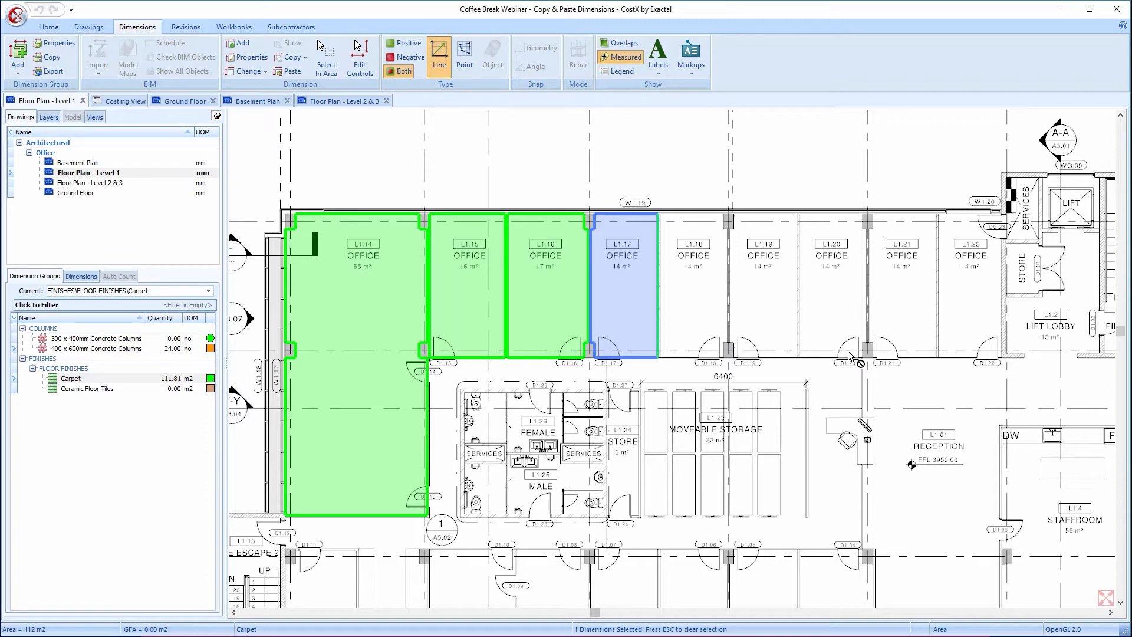
pyautogui.moveTo(864, 353)
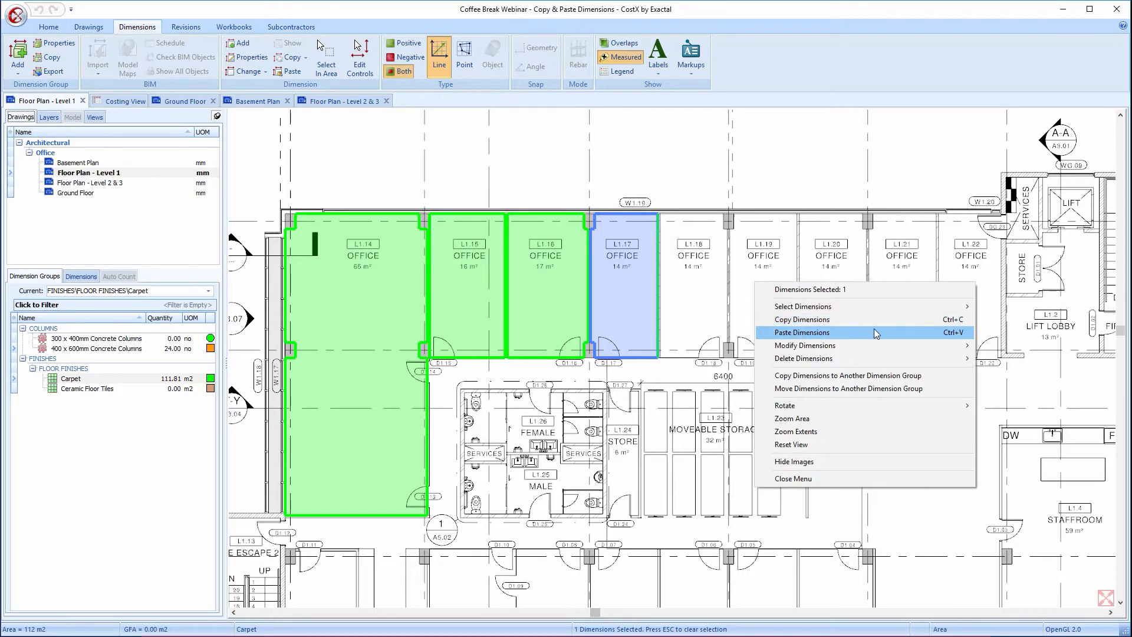
pyautogui.moveTo(892, 334)
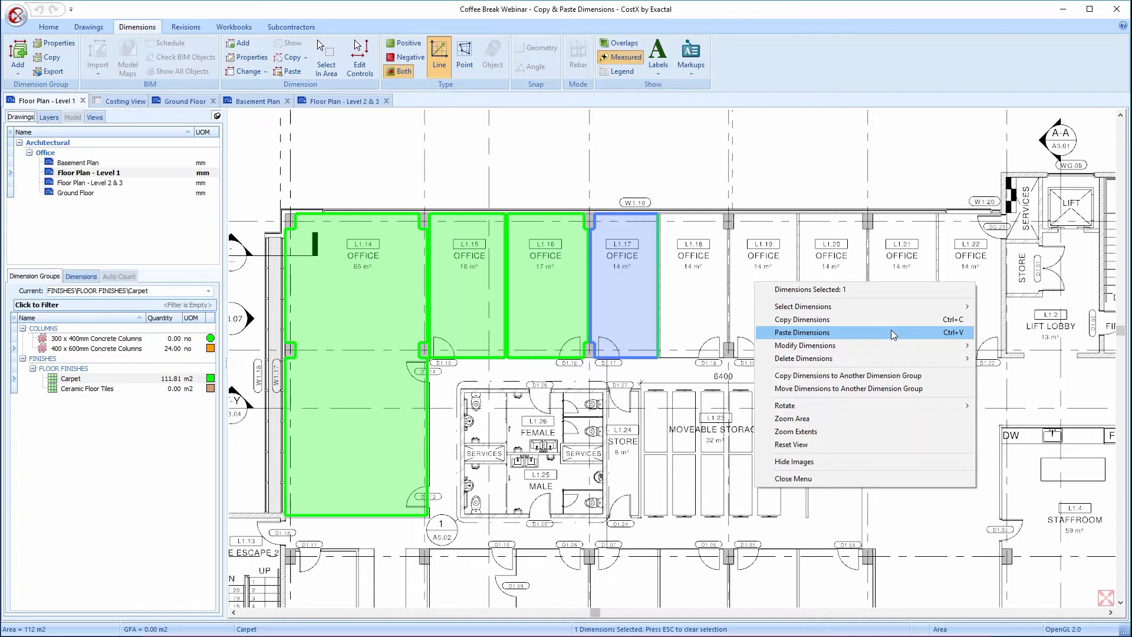
pyautogui.moveTo(964, 334)
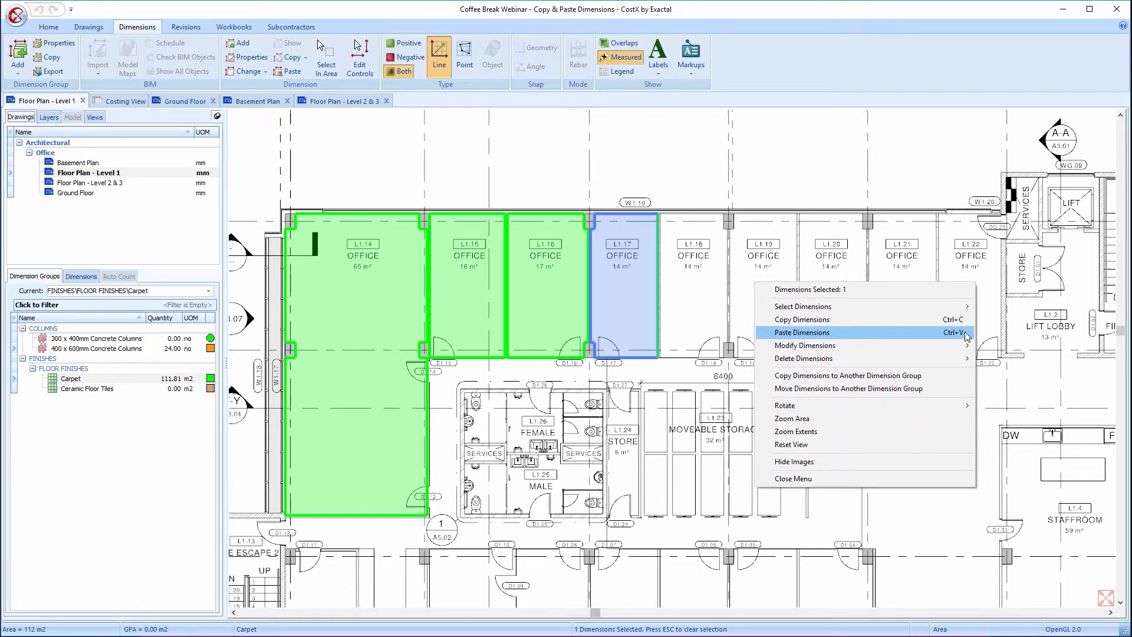
# Step: Paste the L1.17 carpet dimension over office L1.19, raising carpet to 126.22 m2
pyautogui.click(801, 331)
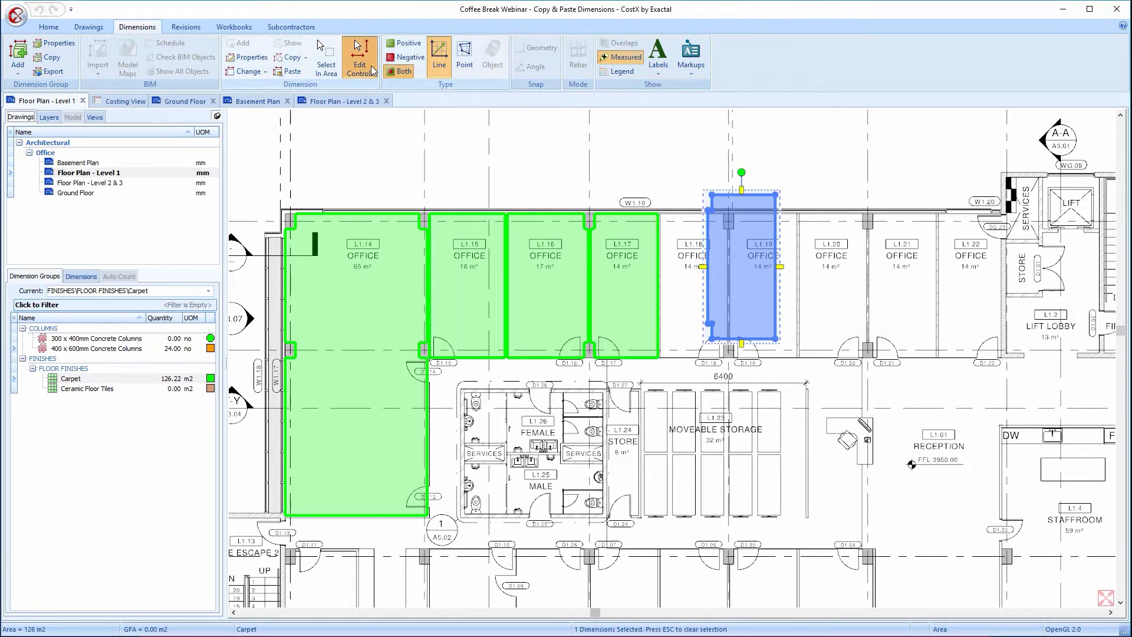
pyautogui.moveTo(359, 54)
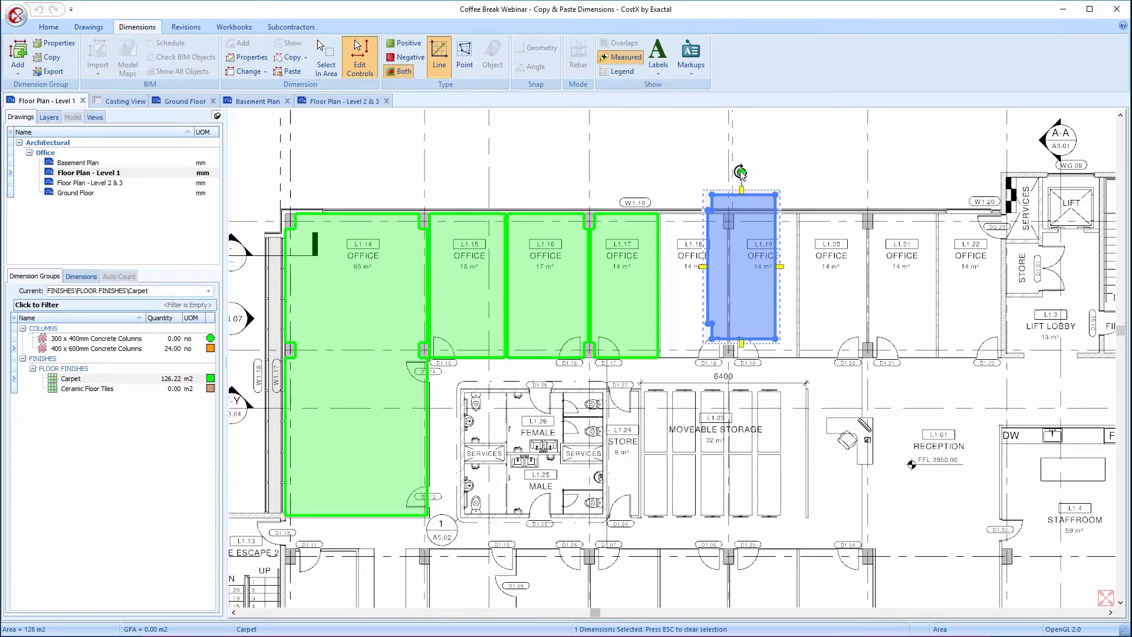
pyautogui.moveTo(742, 257)
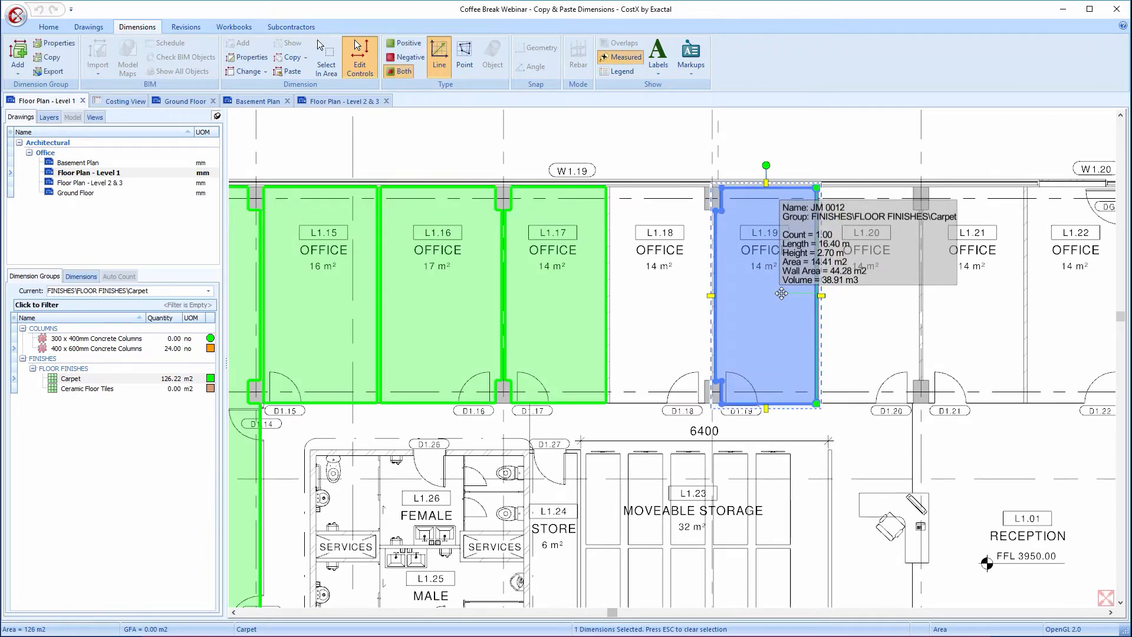
# Step: Paste a second carpet area copy and place it over office L1.18
pyautogui.rightClick(781, 293)
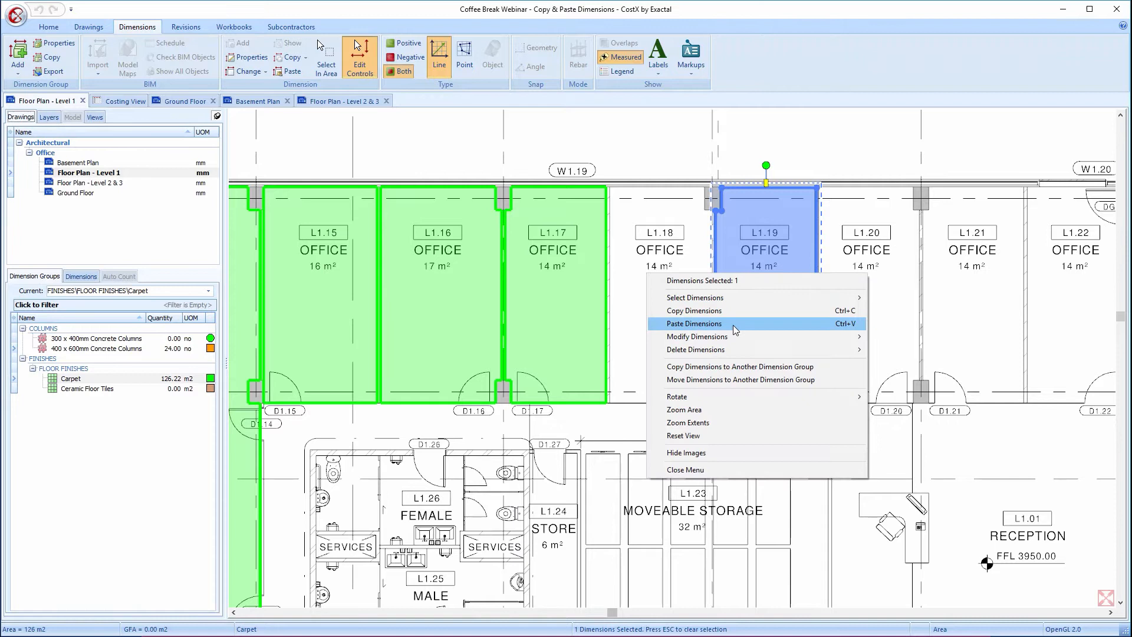
pyautogui.click(694, 324)
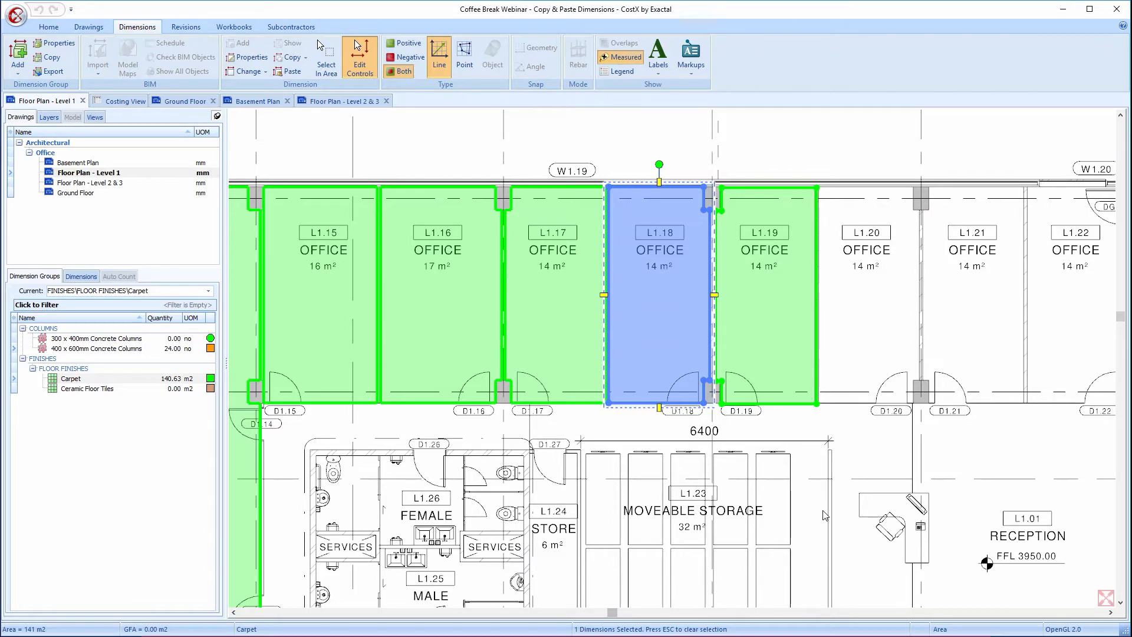
pyautogui.moveTo(359, 57)
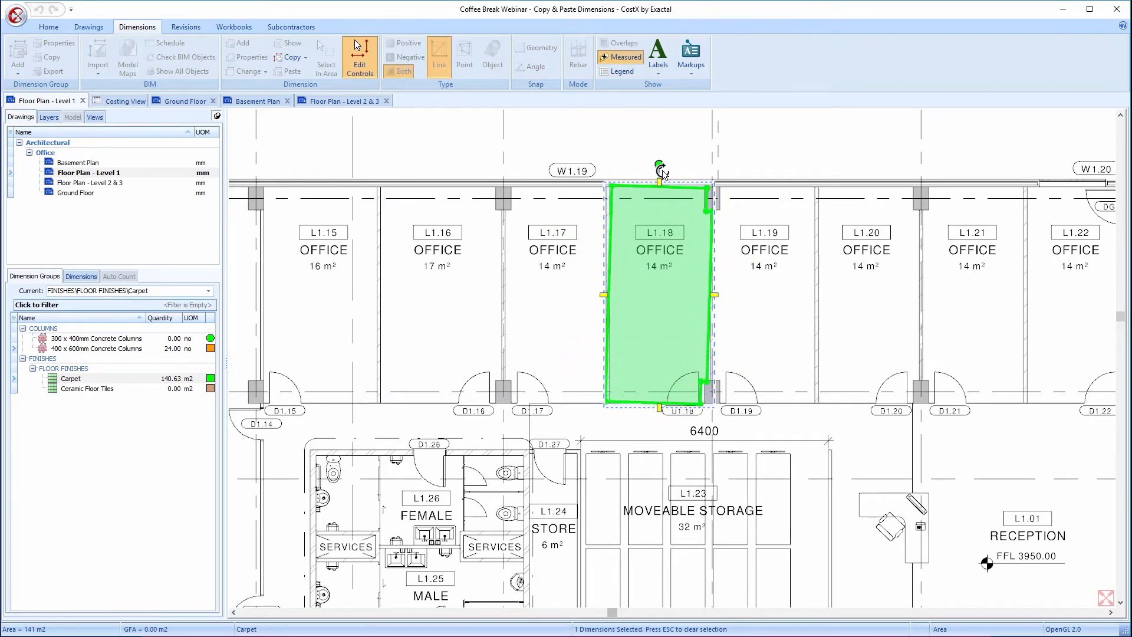
pyautogui.click(289, 71)
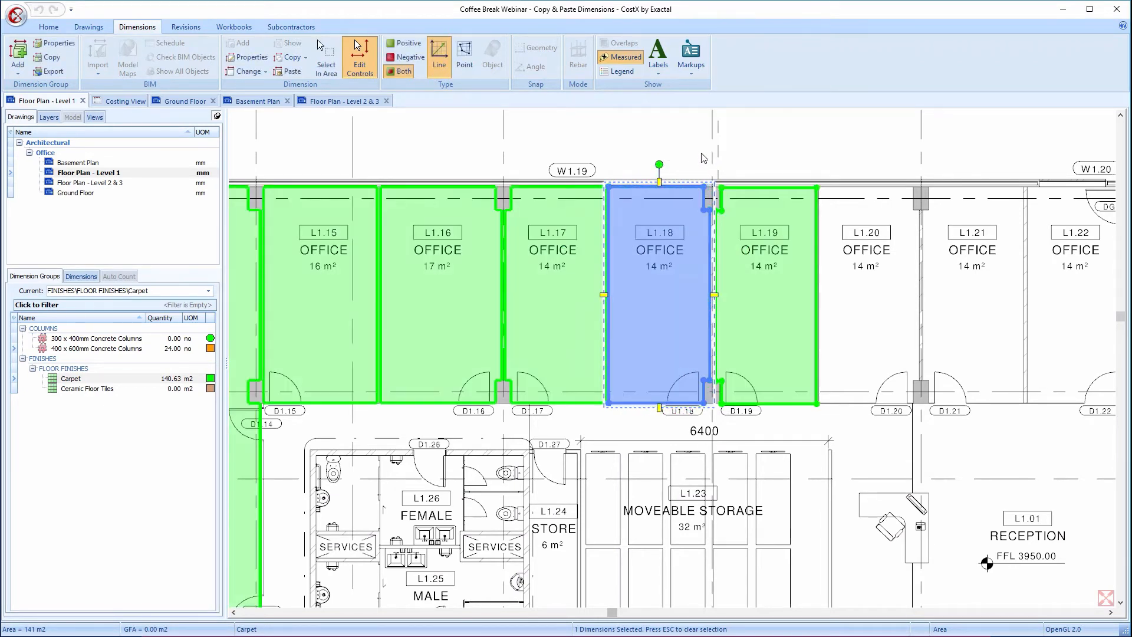
pyautogui.moveTo(706, 155)
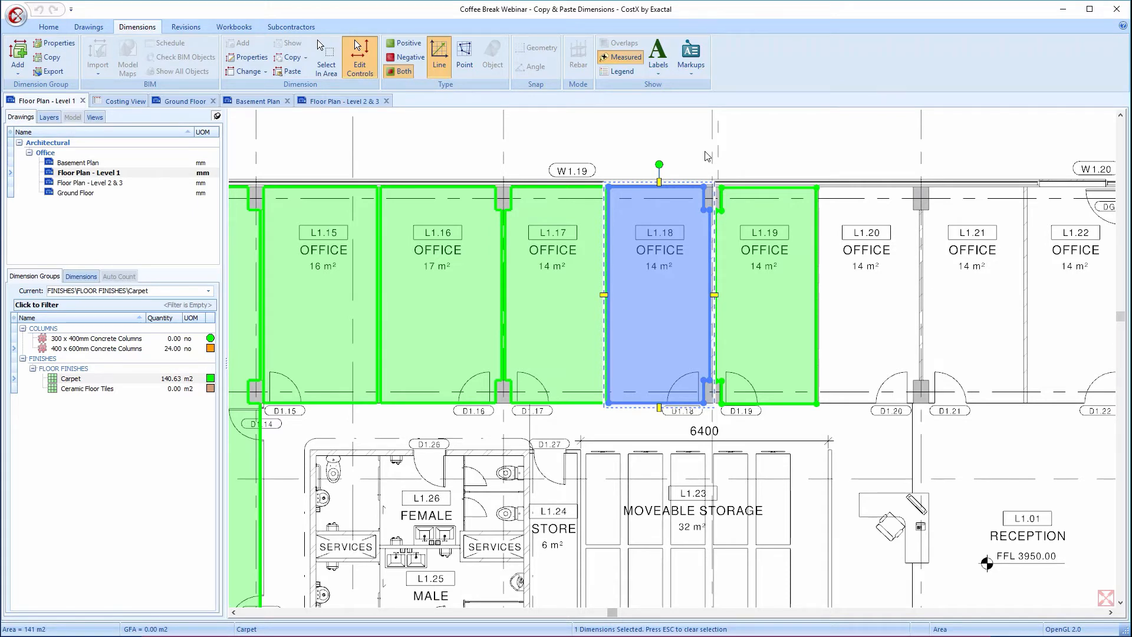
pyautogui.moveTo(594, 138)
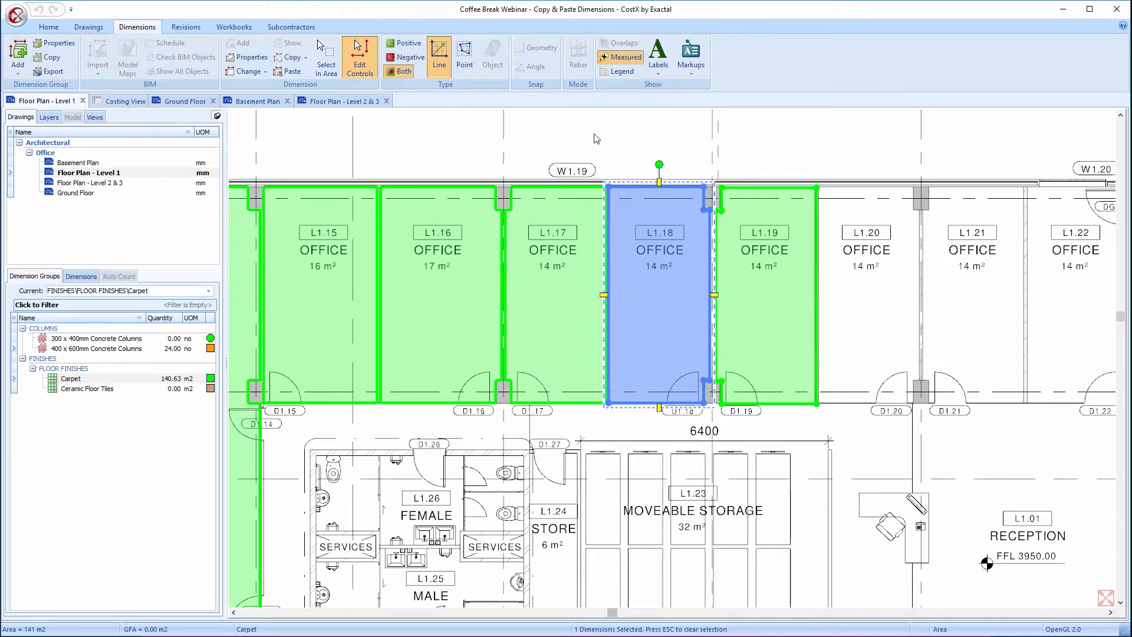
pyautogui.moveTo(614, 155)
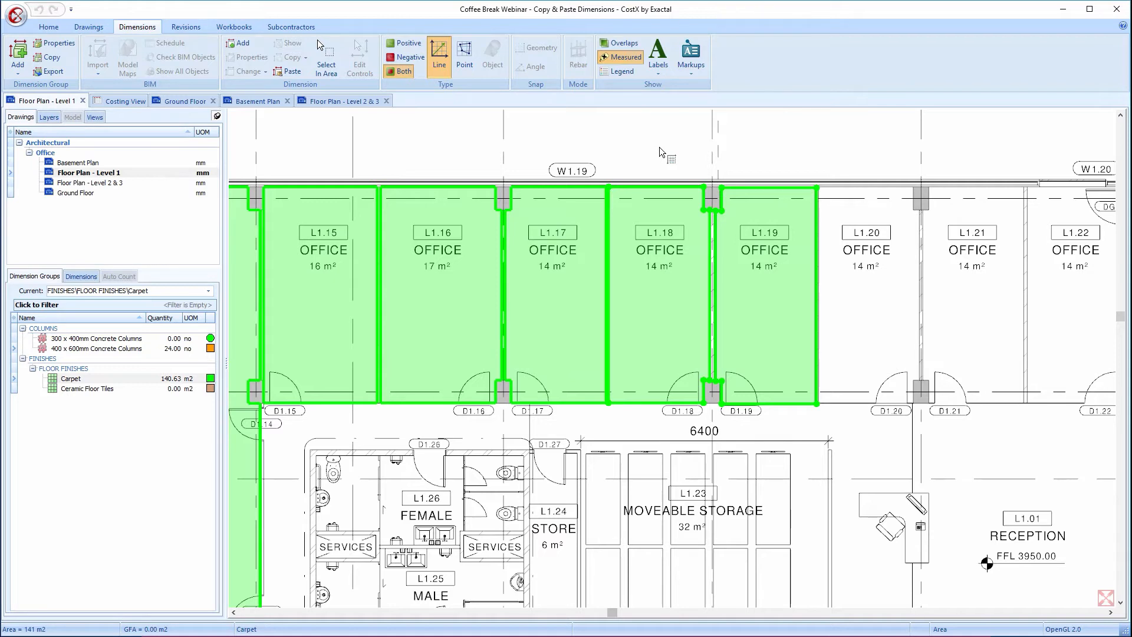
pyautogui.moveTo(657, 150)
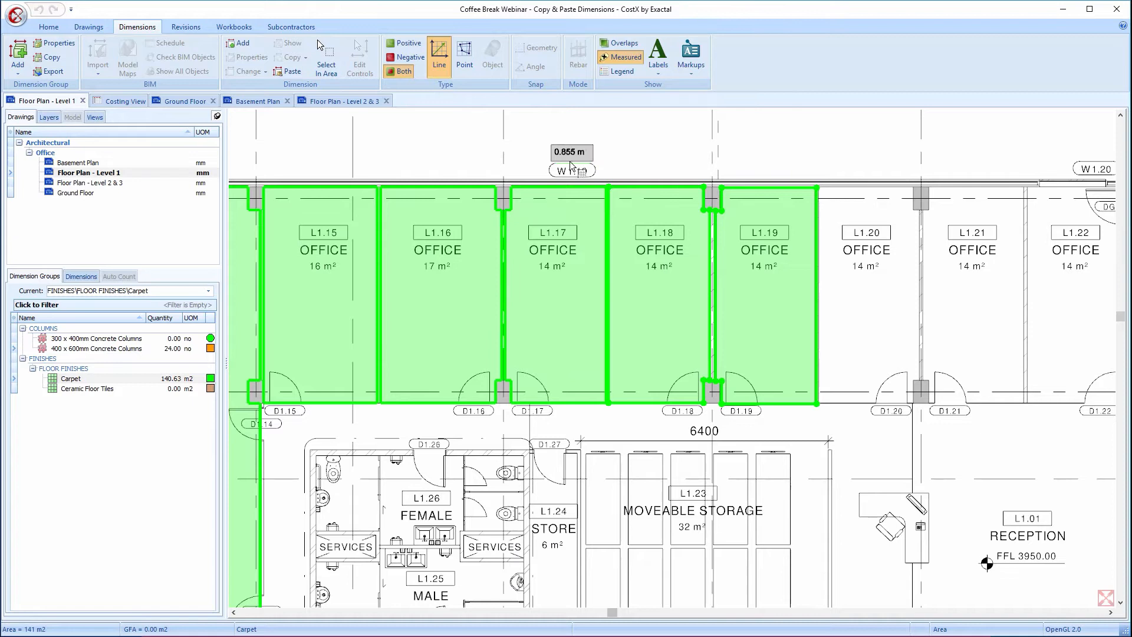
# Step: Select the carpet area dimensions of offices L1.18 and L1.19
pyautogui.click(659, 295)
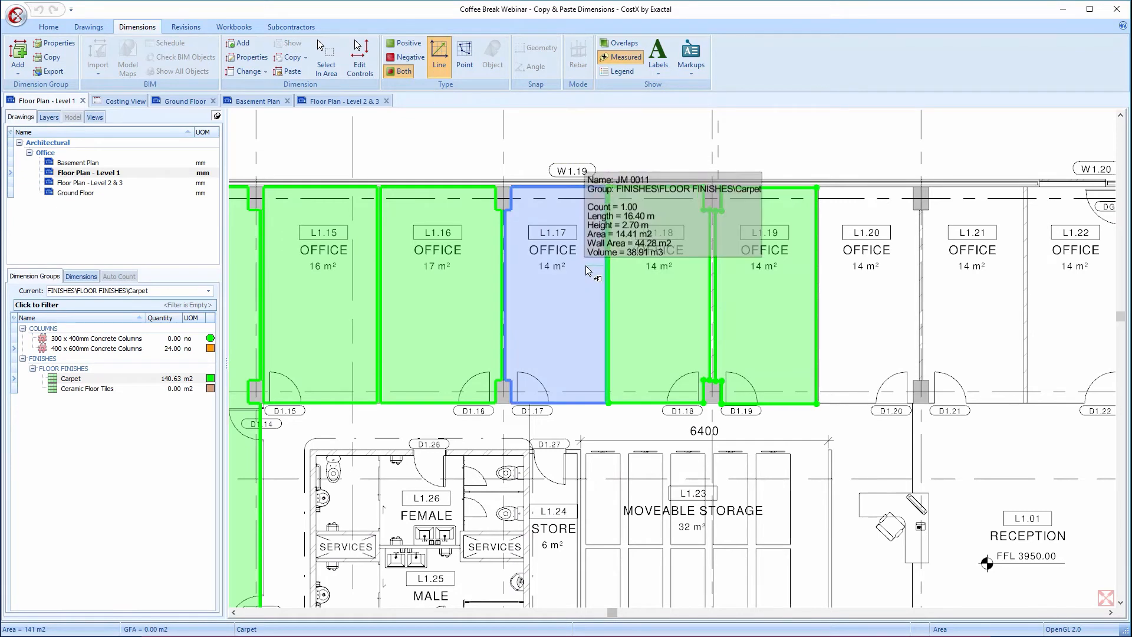
pyautogui.moveTo(577, 274)
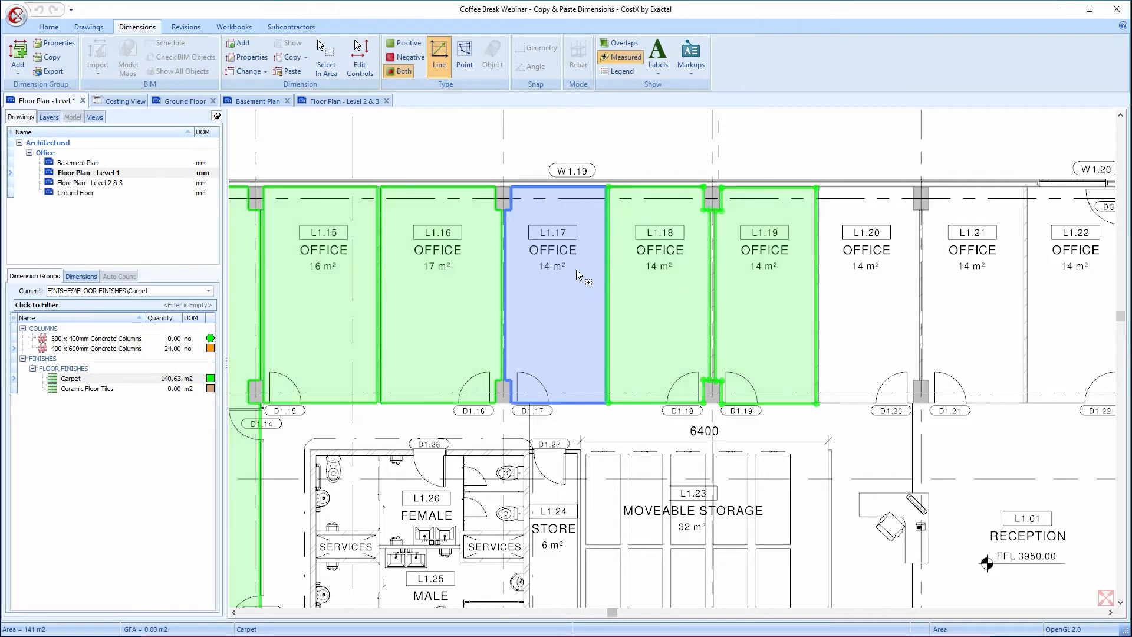
pyautogui.click(658, 282)
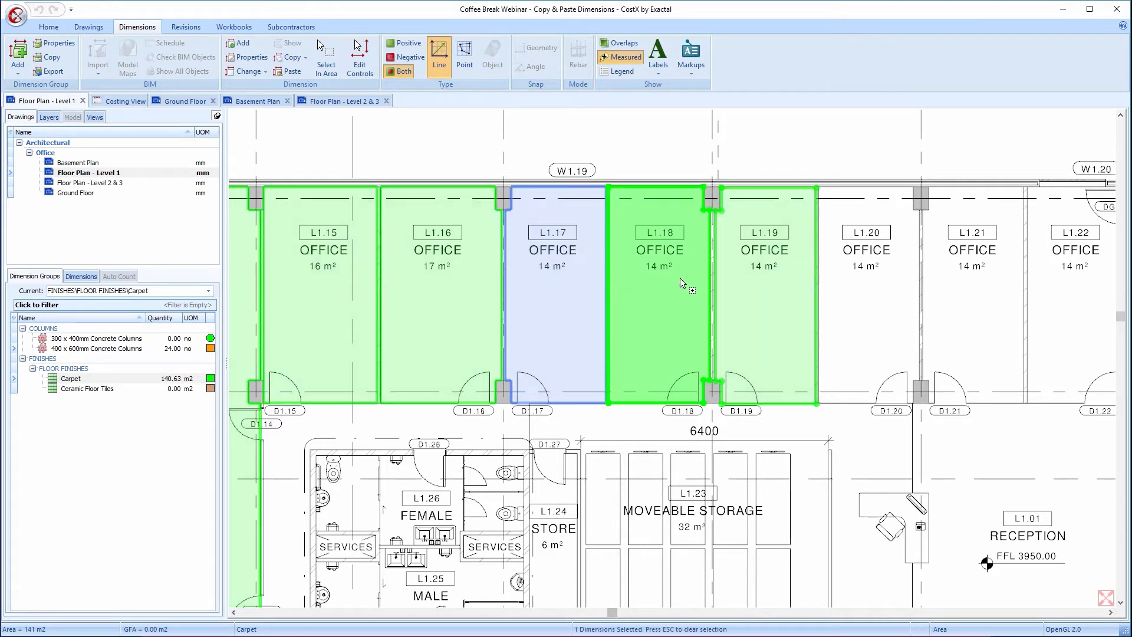
pyautogui.click(658, 288)
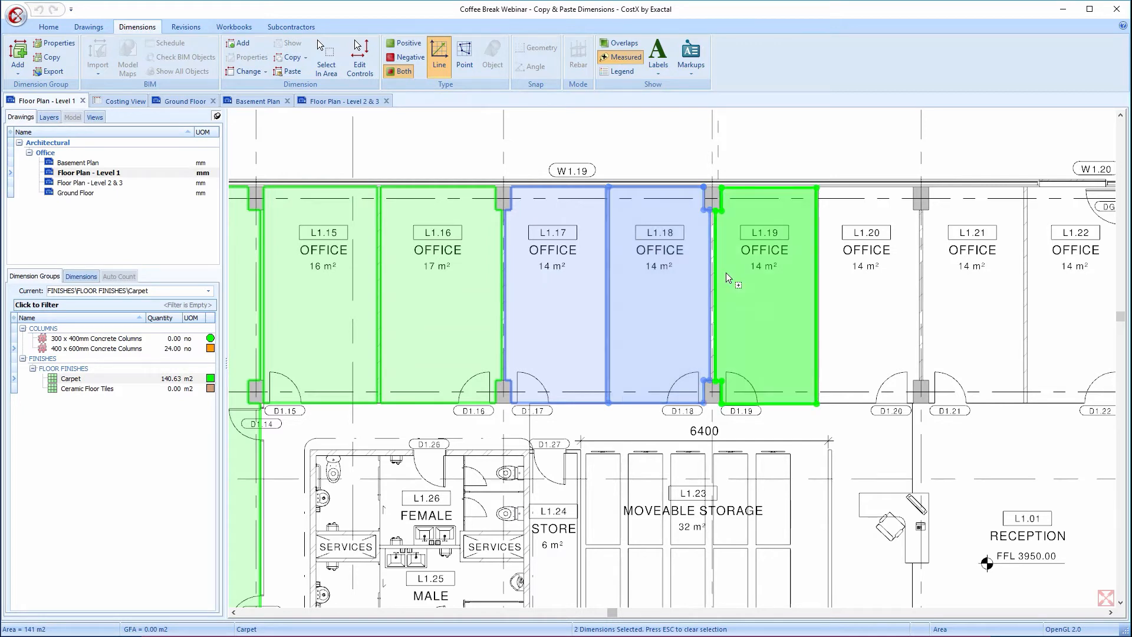
pyautogui.moveTo(763, 277)
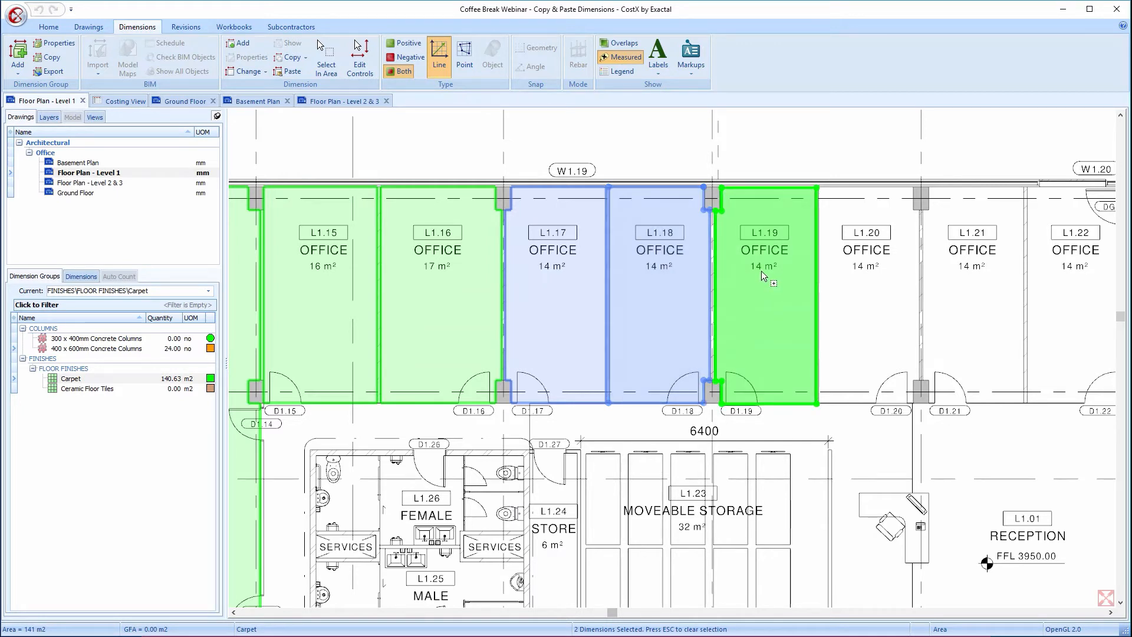
pyautogui.moveTo(783, 277)
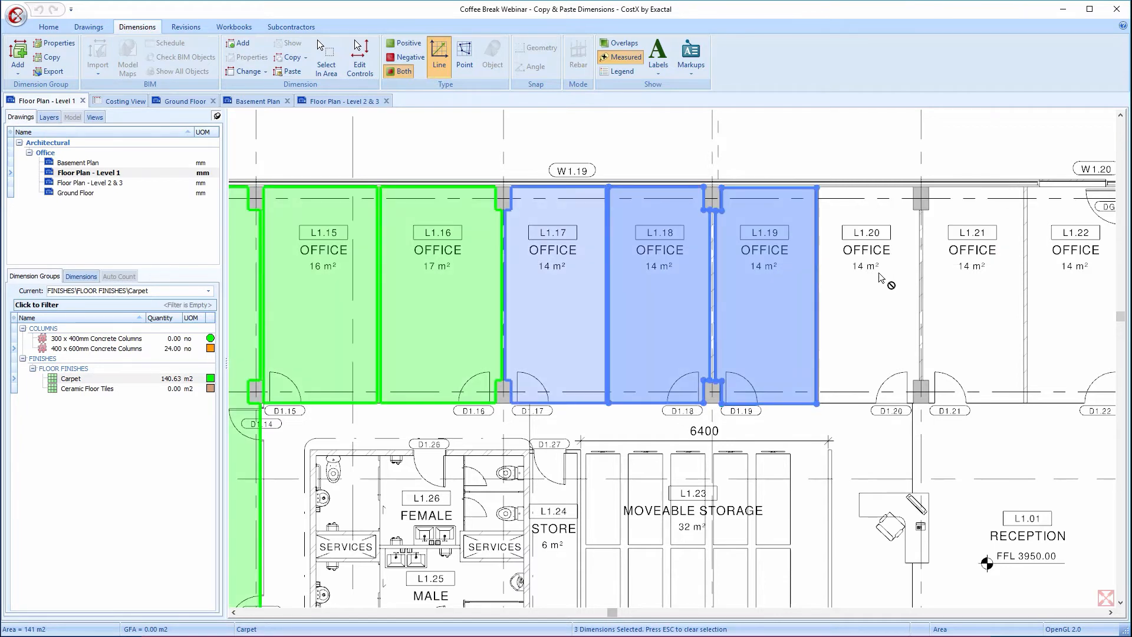
pyautogui.moveTo(887, 279)
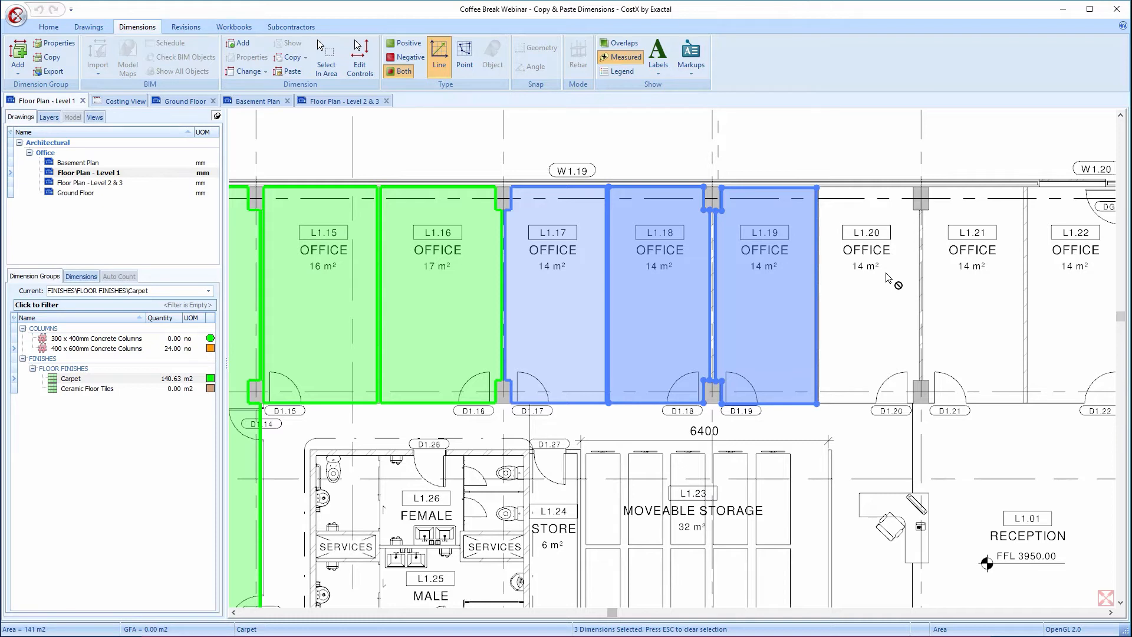
pyautogui.moveTo(858, 279)
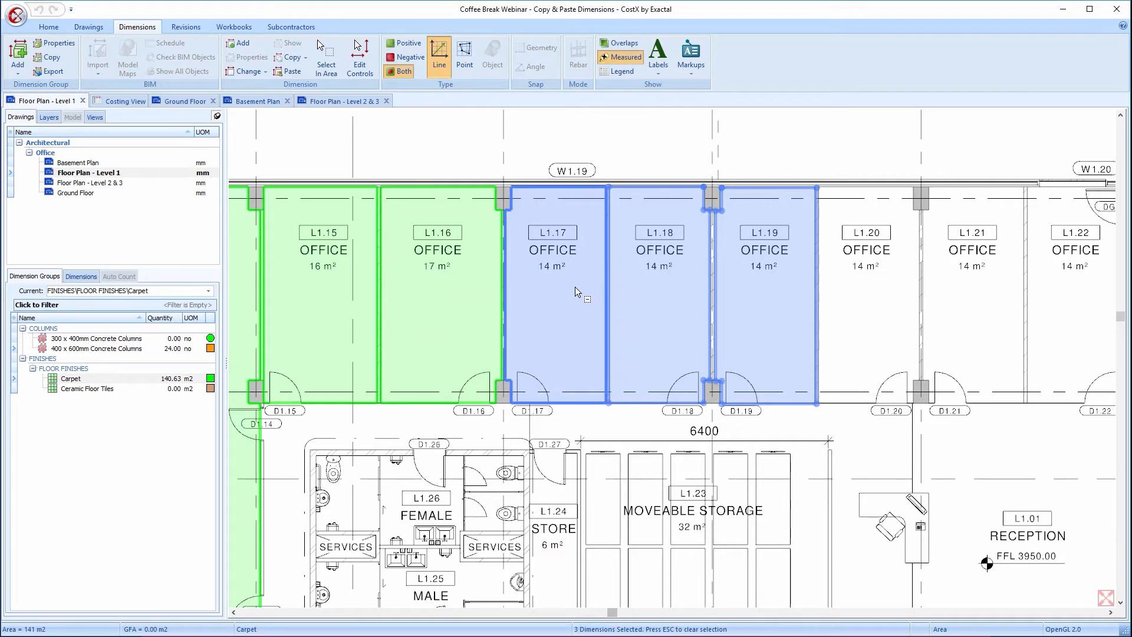
pyautogui.click(552, 295)
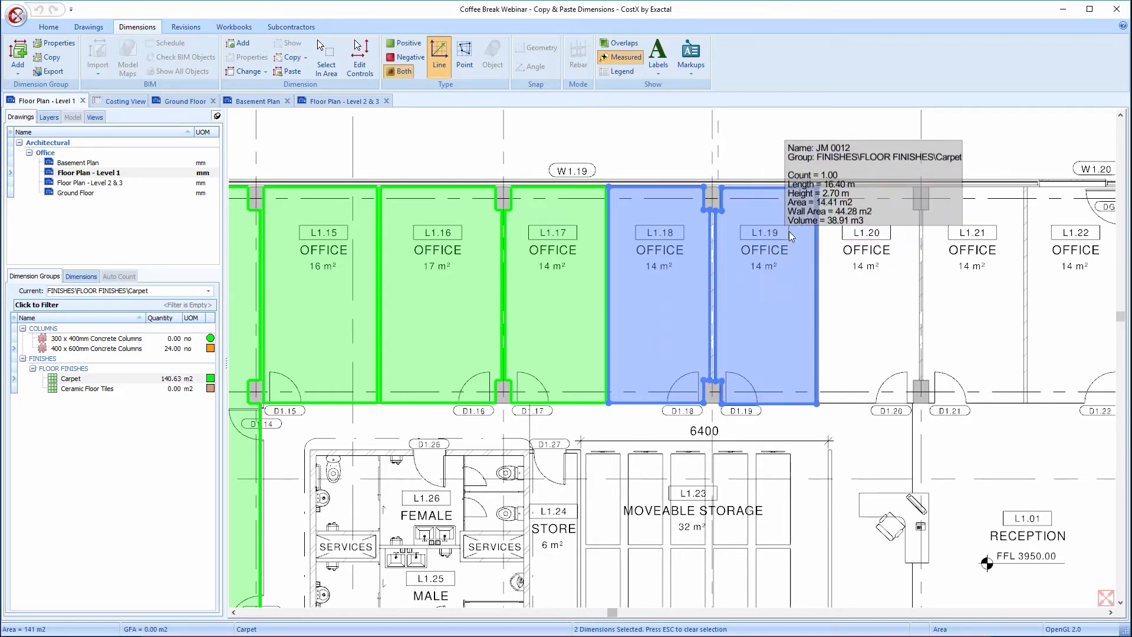
pyautogui.moveTo(816, 193)
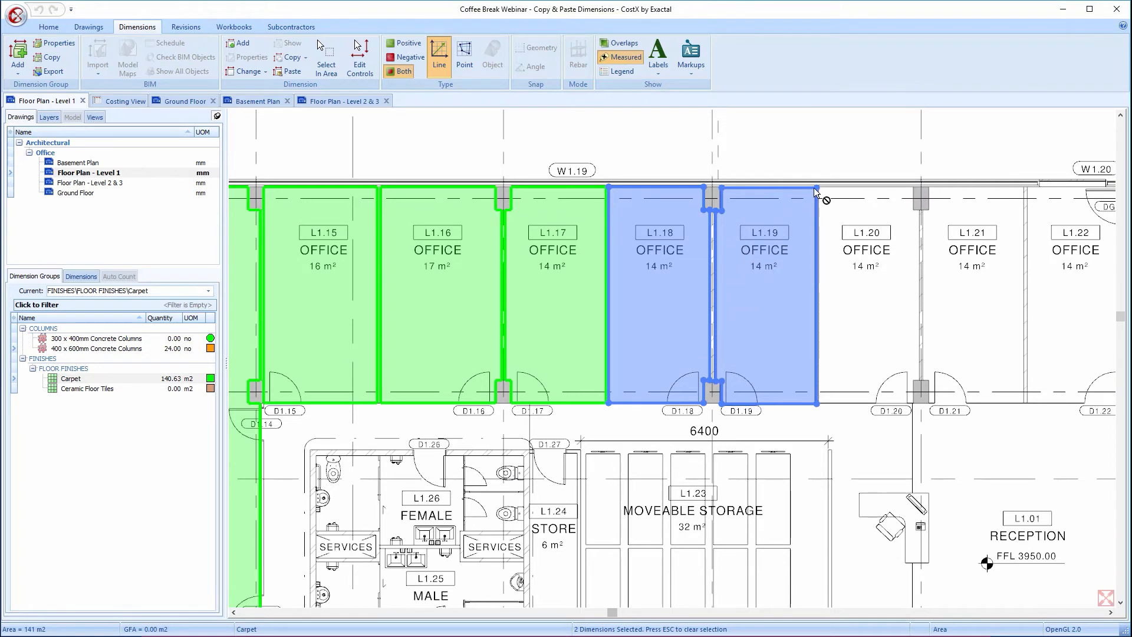
# Step: Copy the two carpet areas and paste them over offices L1.20 and L1.21
pyautogui.rightClick(815, 192)
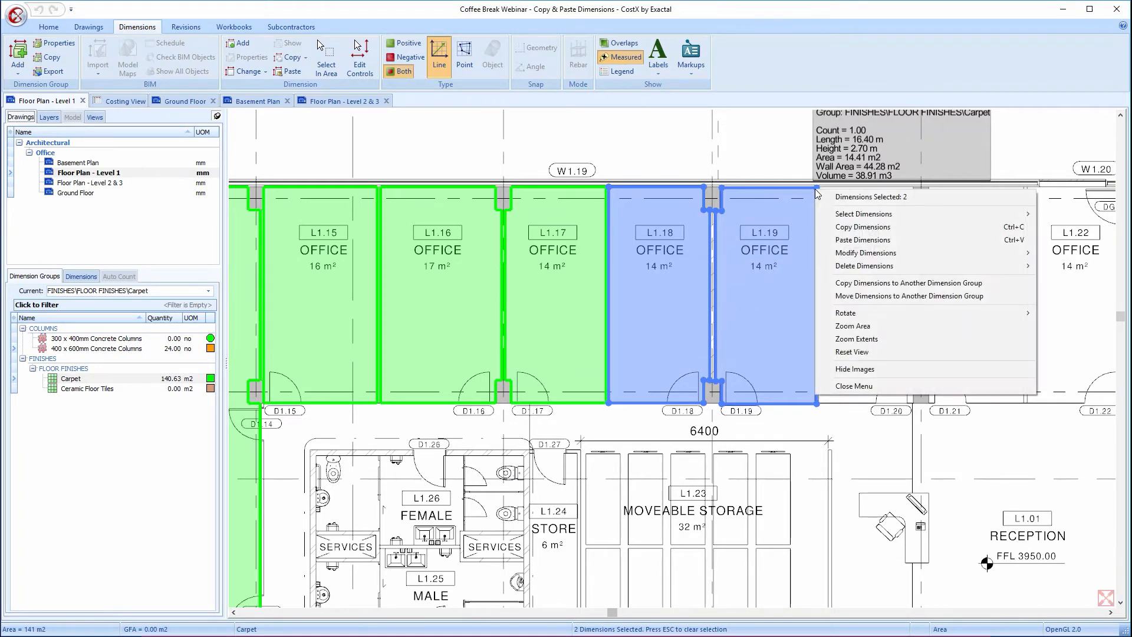
pyautogui.click(862, 226)
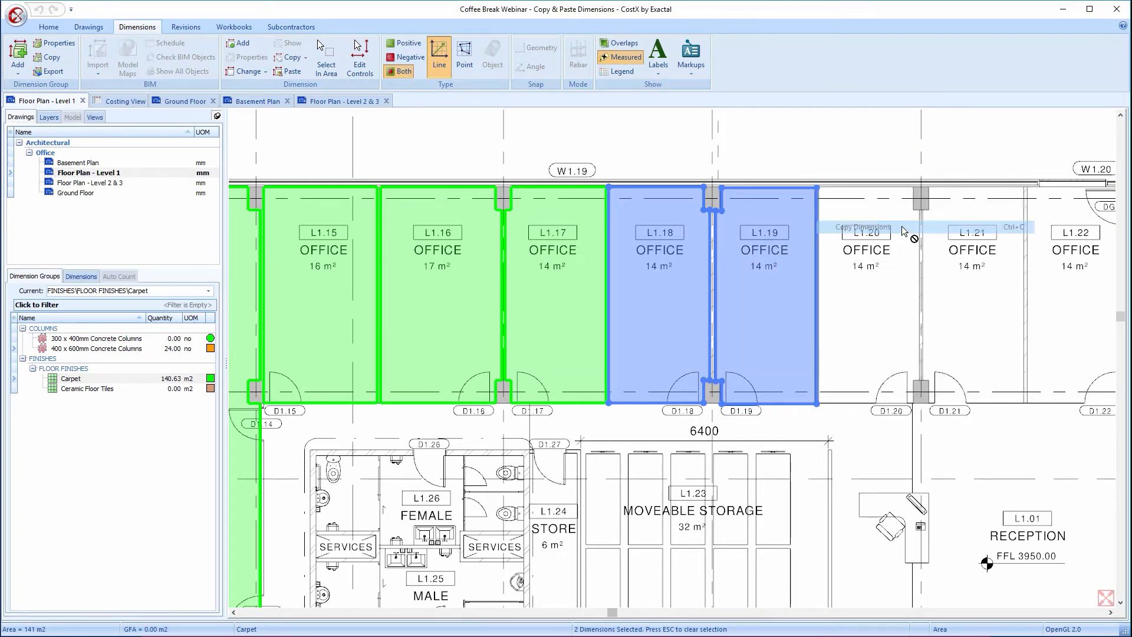
pyautogui.moveTo(1004, 196)
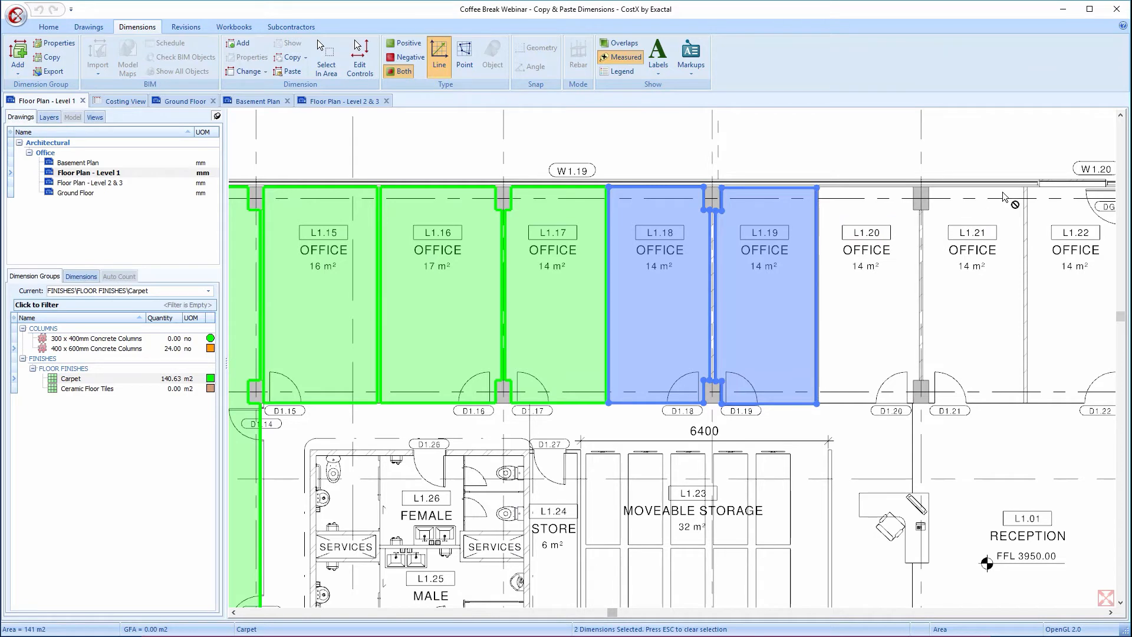
pyautogui.moveTo(1023, 195)
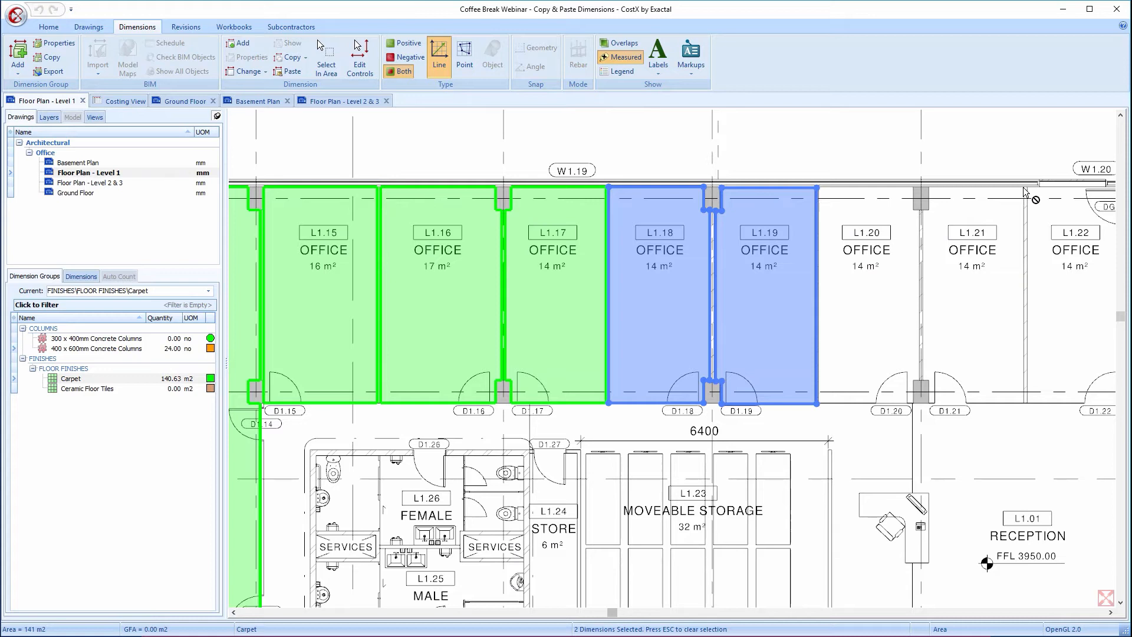
pyautogui.rightClick(1025, 192)
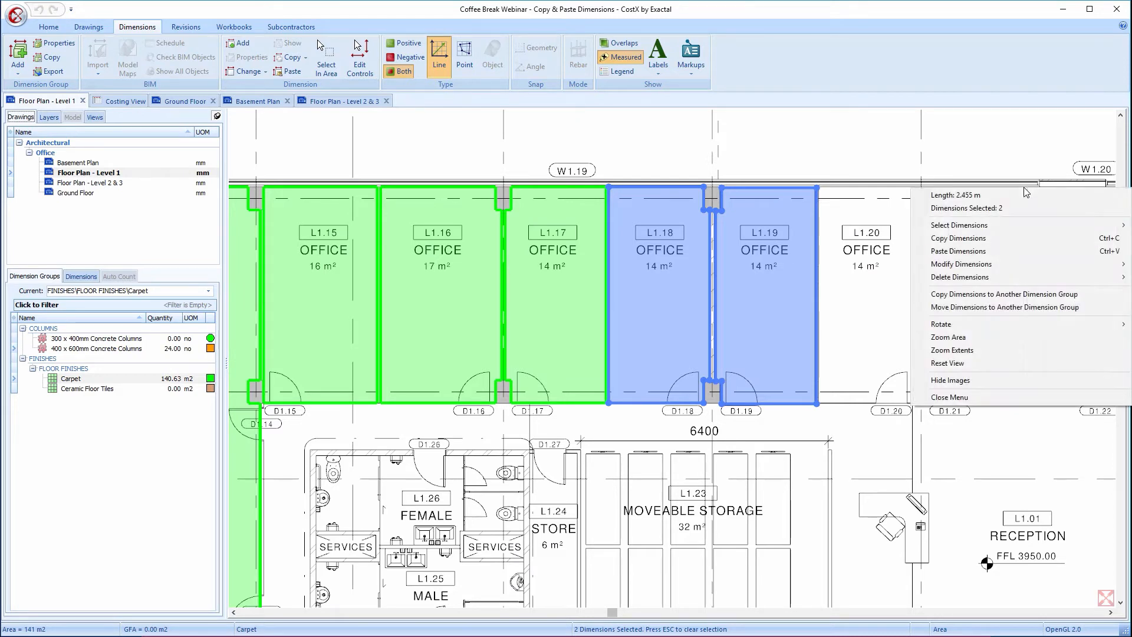
pyautogui.moveTo(1014, 210)
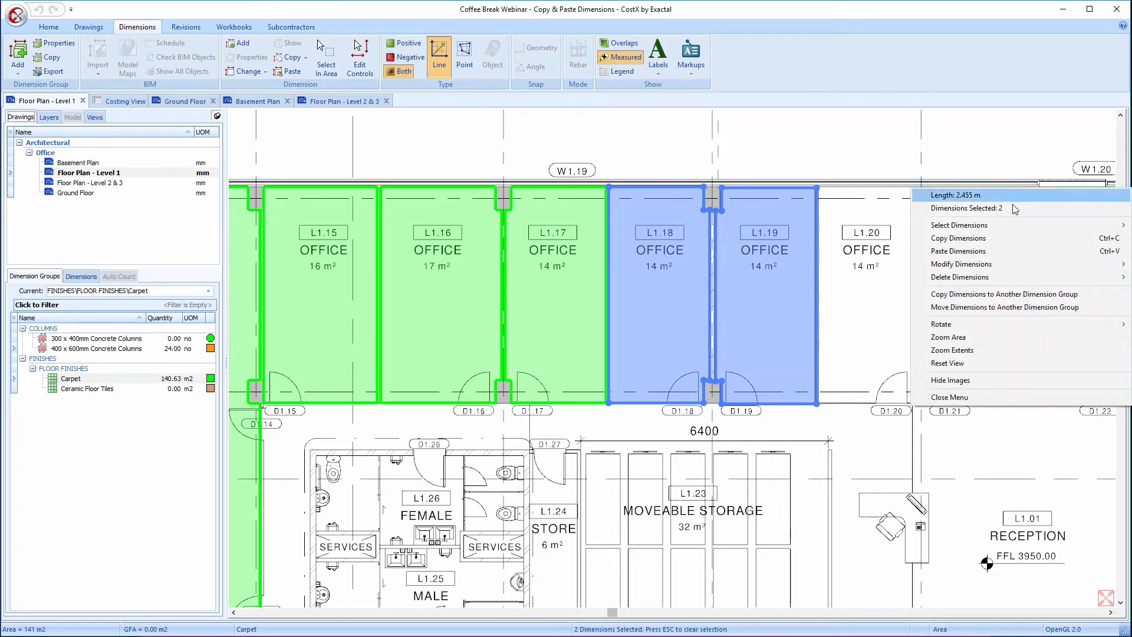
pyautogui.moveTo(1009, 251)
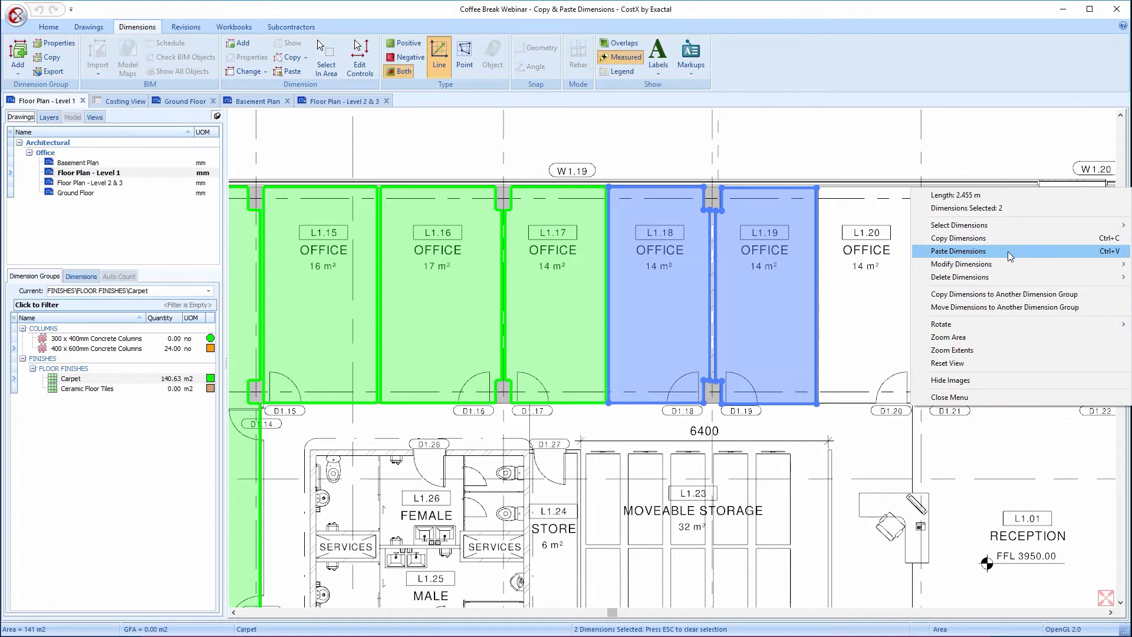
pyautogui.click(959, 251)
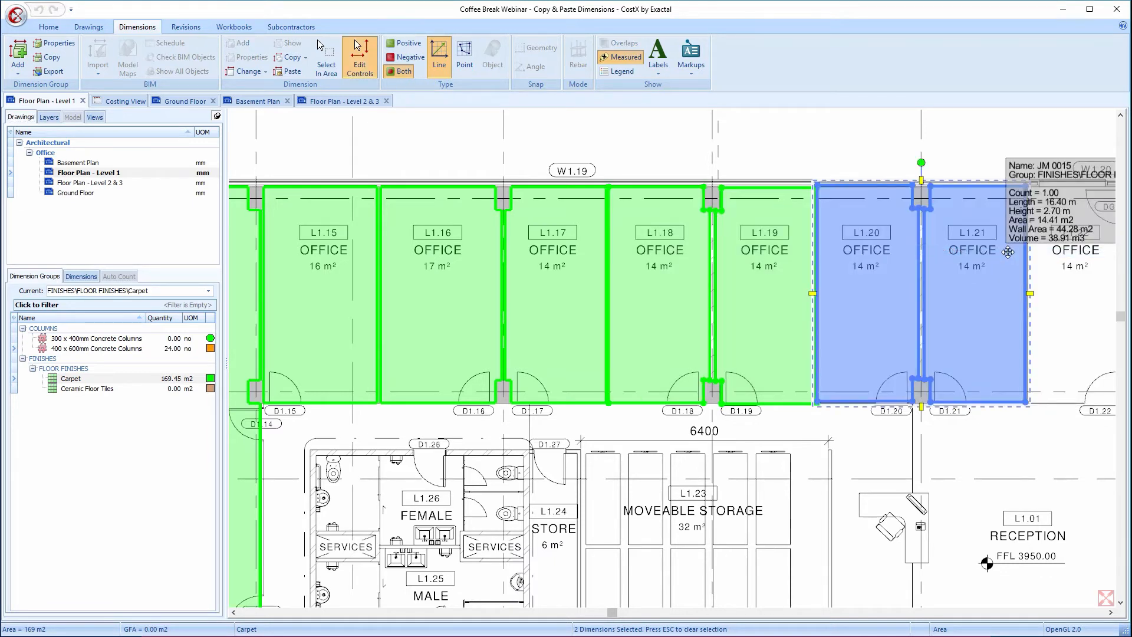
pyautogui.moveTo(916, 451)
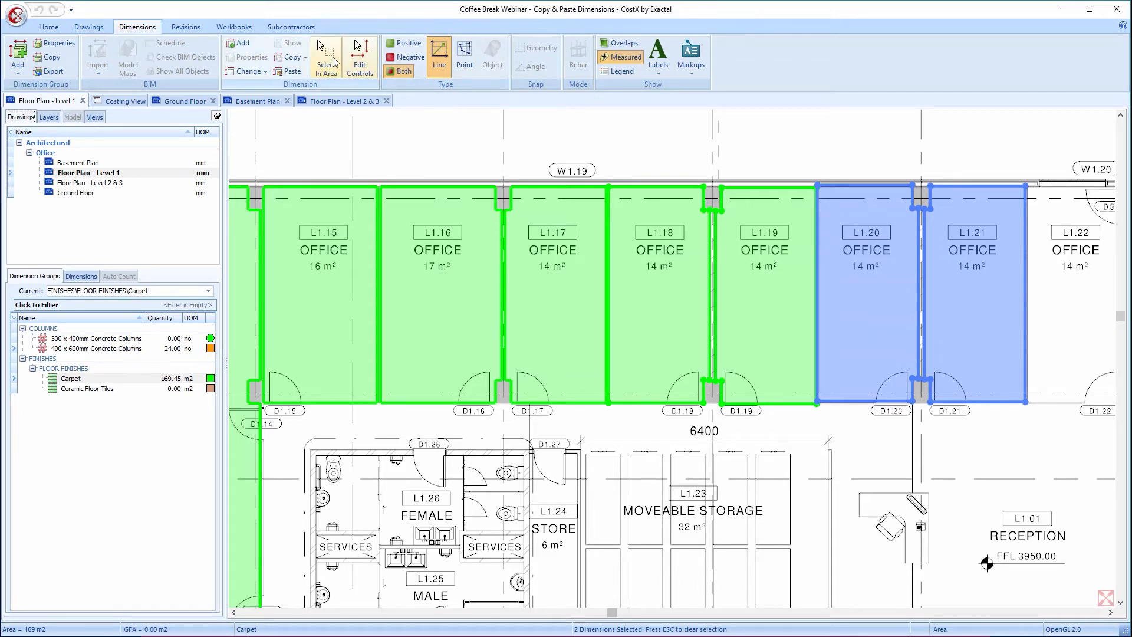
pyautogui.moveTo(465, 138)
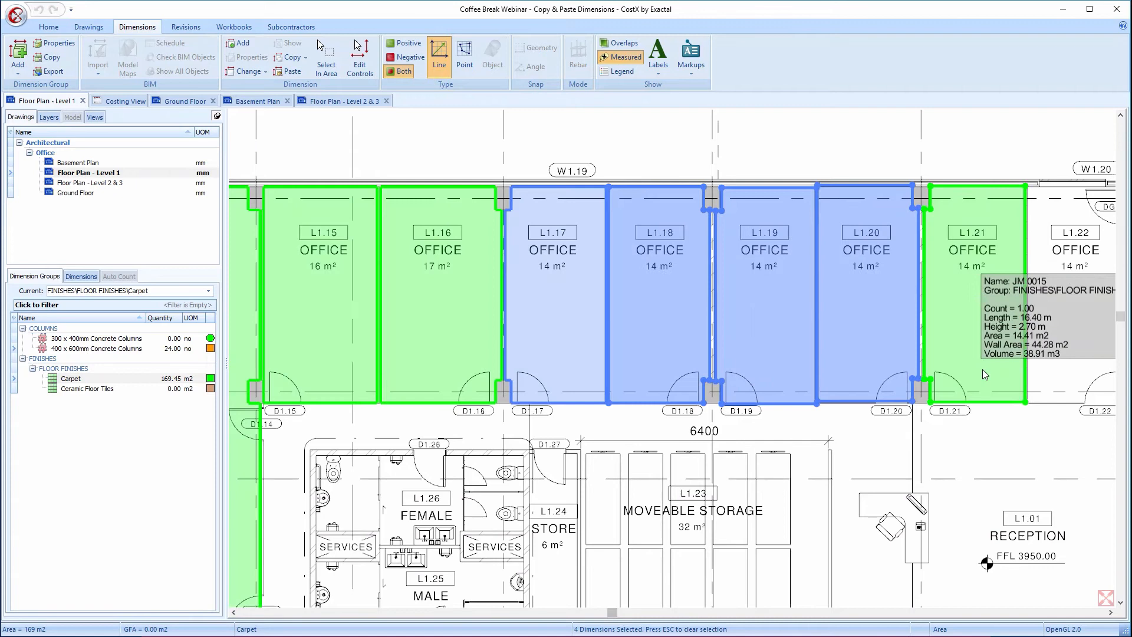
pyautogui.moveTo(859, 460)
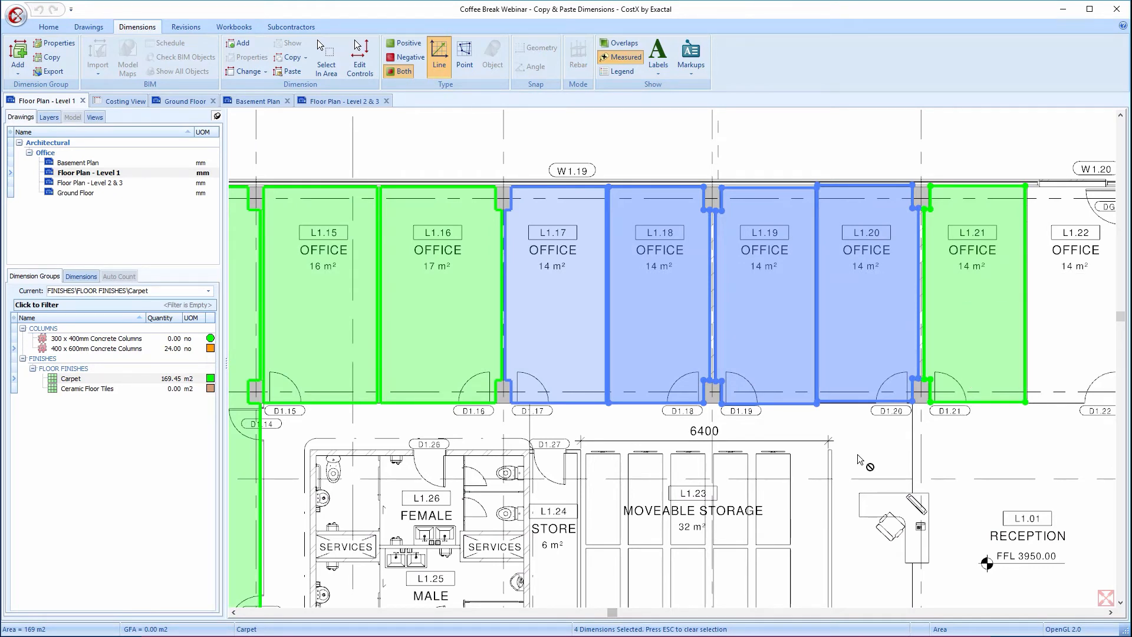
pyautogui.moveTo(602, 260)
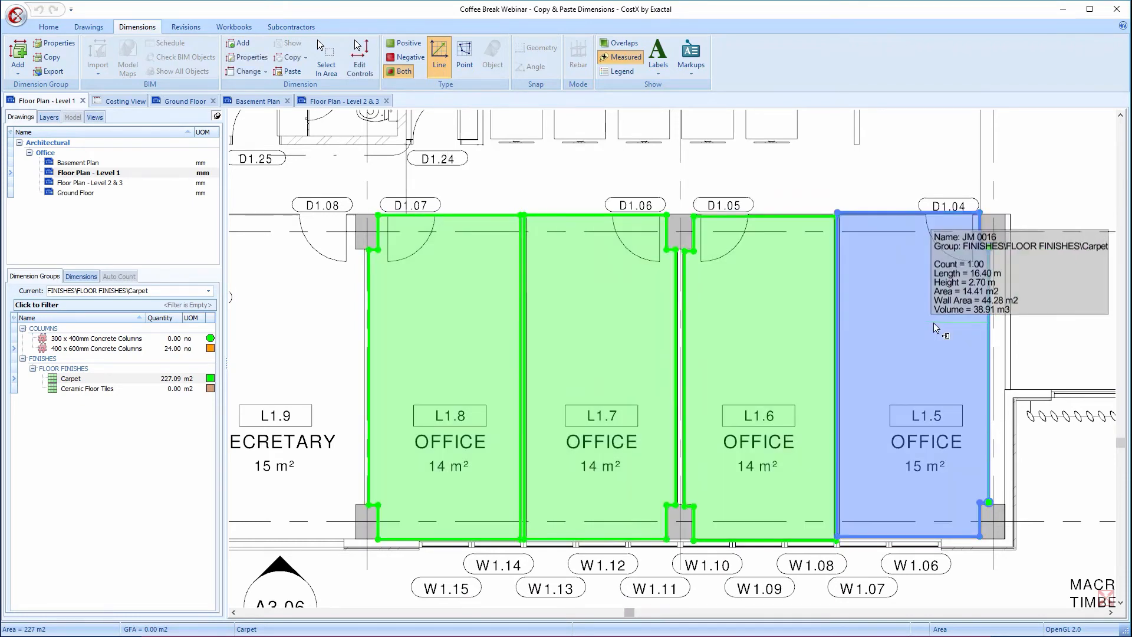
pyautogui.moveTo(985, 339)
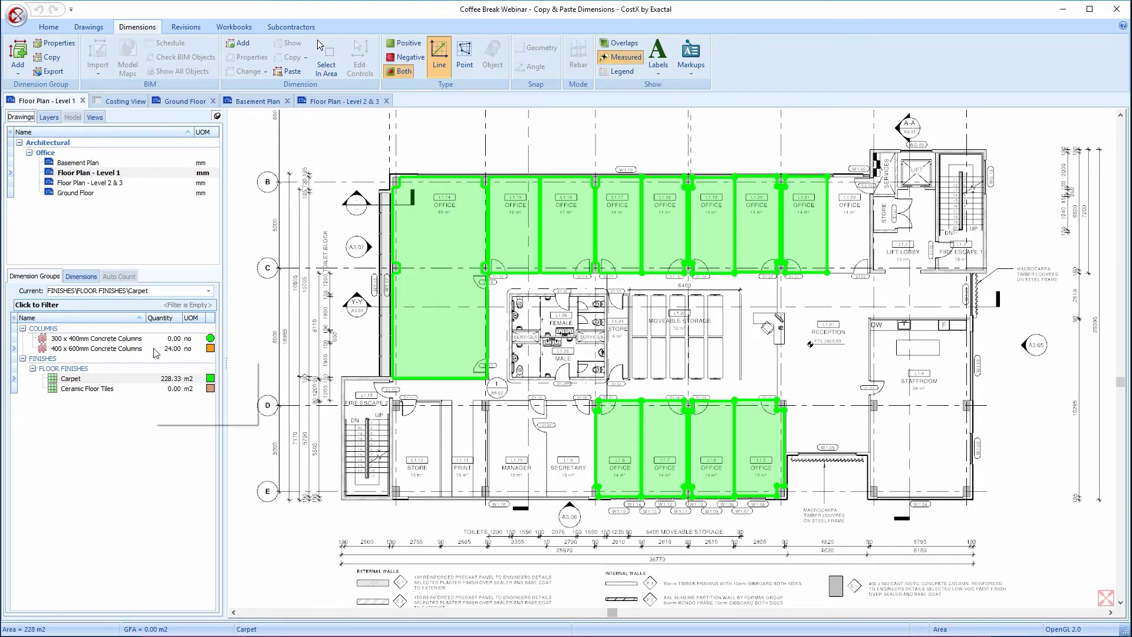
# Step: Show Carpet with Concrete Columns, select all 36 Level 1 dimensions, and copy them
pyautogui.click(94, 348)
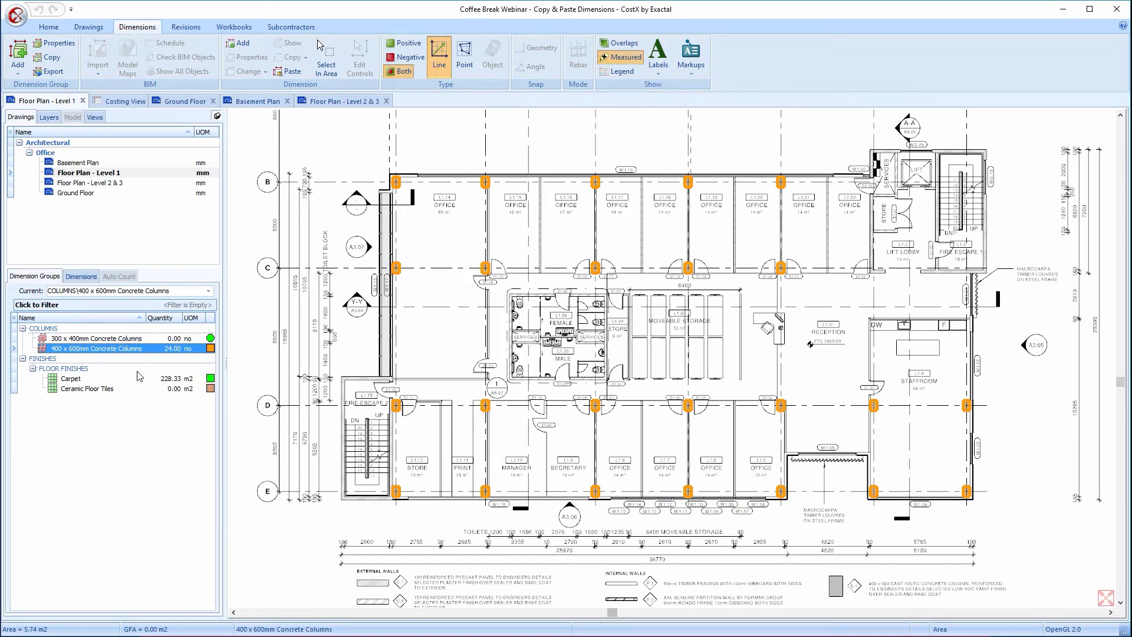
pyautogui.click(71, 377)
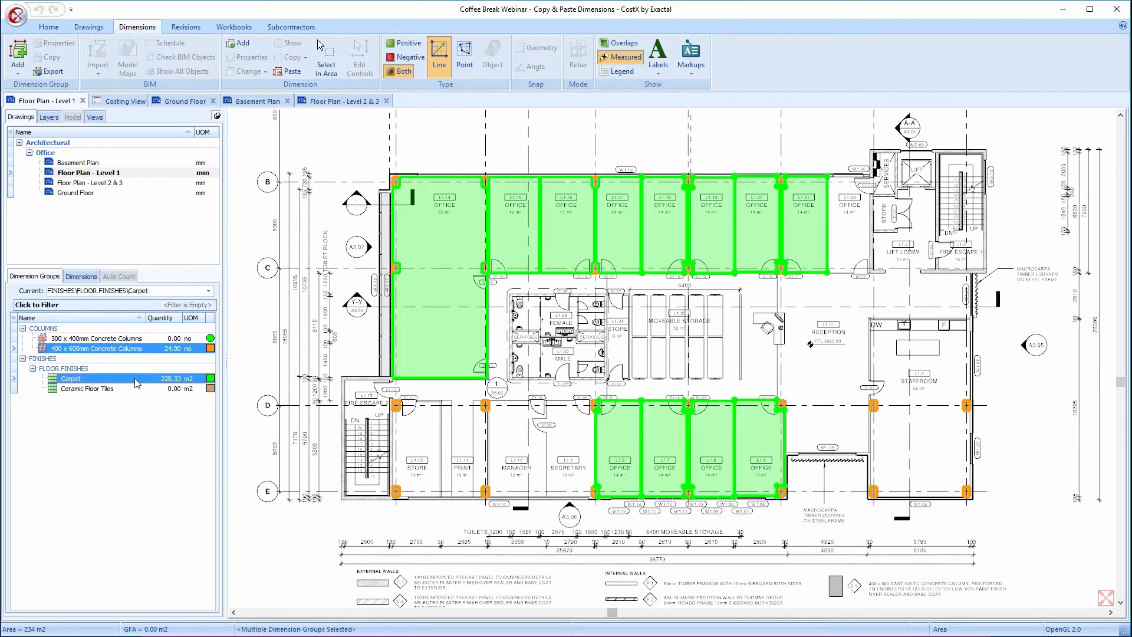
pyautogui.moveTo(136, 383)
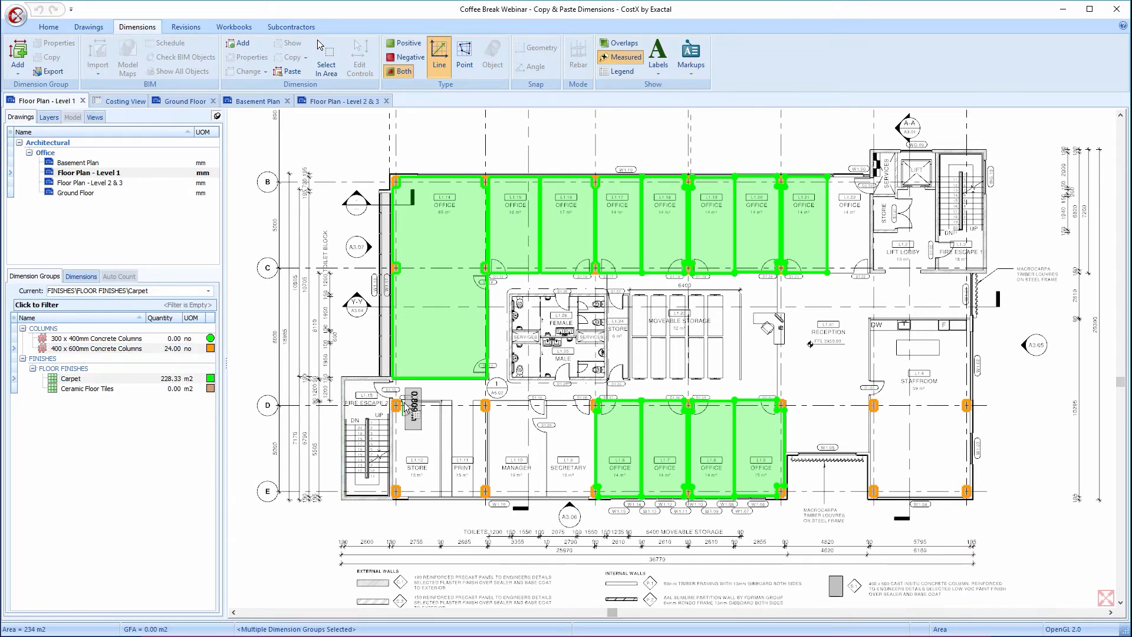
pyautogui.rightClick(407, 408)
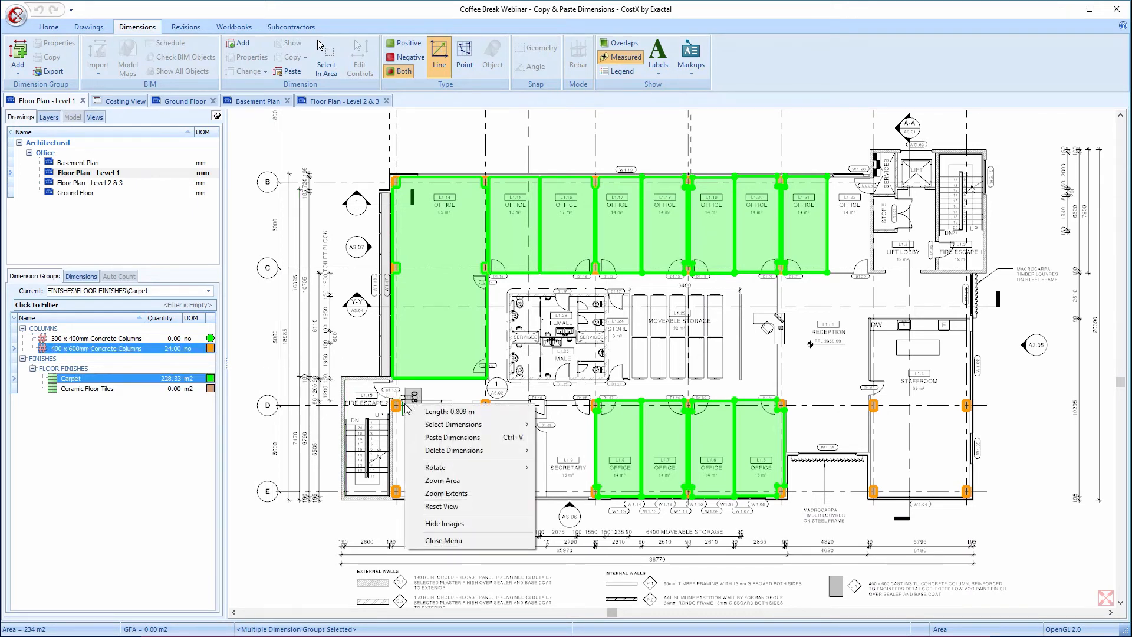
pyautogui.moveTo(455, 423)
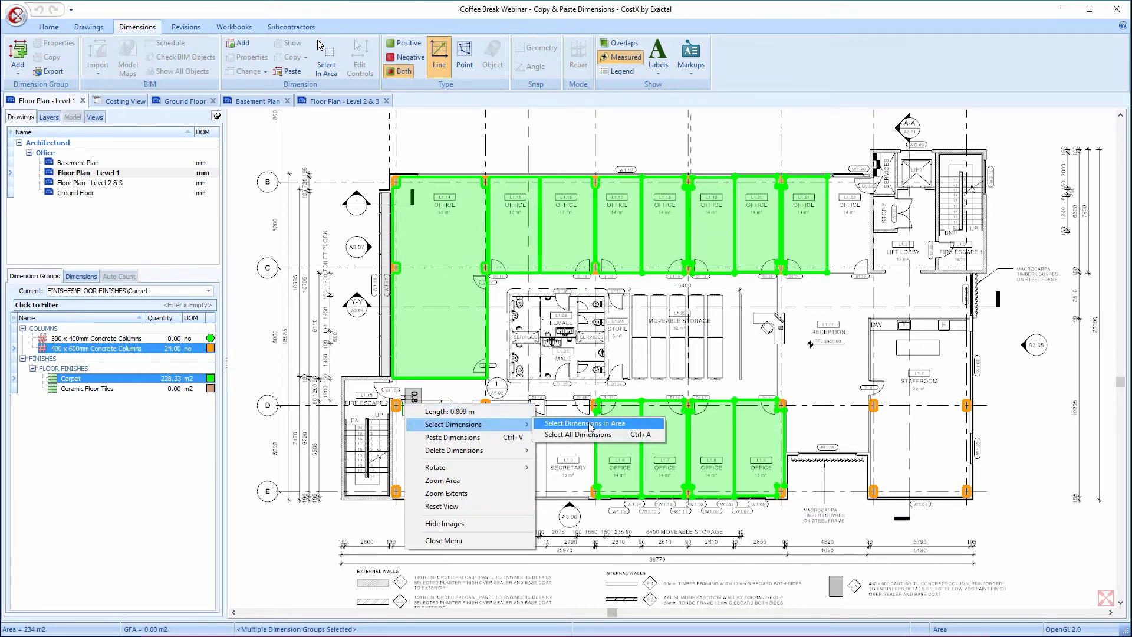
pyautogui.moveTo(599, 434)
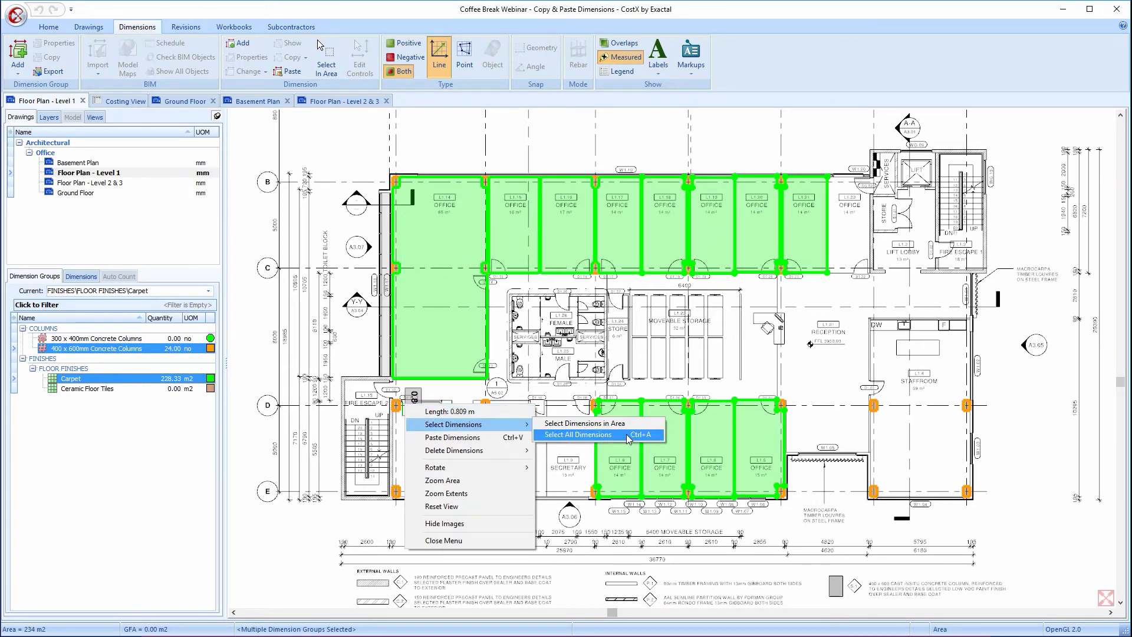
pyautogui.click(578, 434)
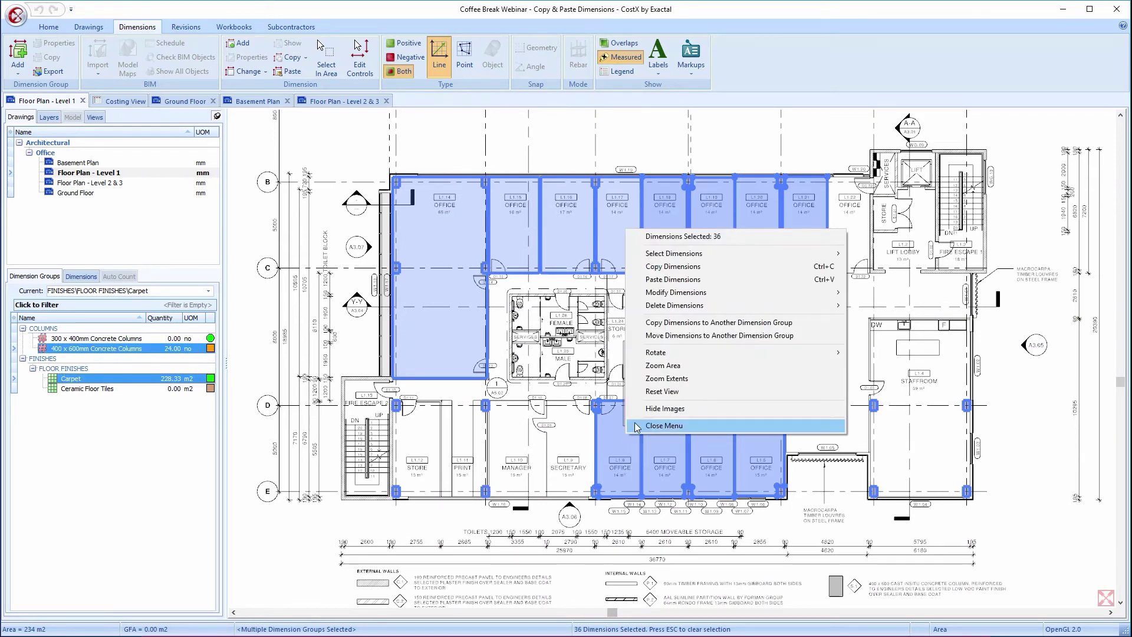
pyautogui.moveTo(732, 254)
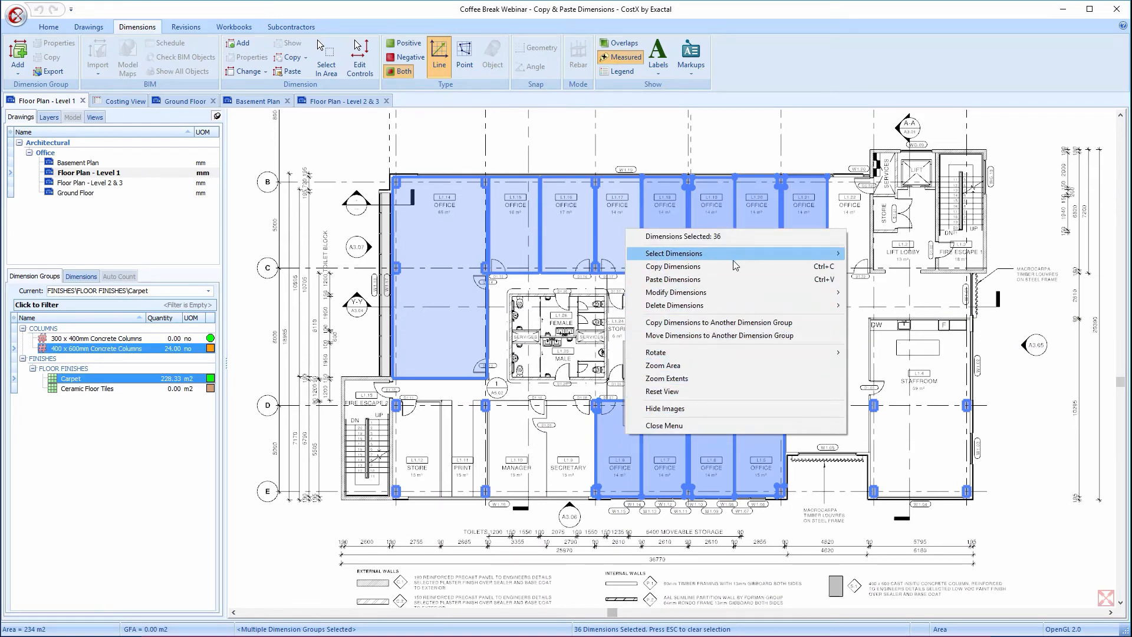
pyautogui.click(662, 425)
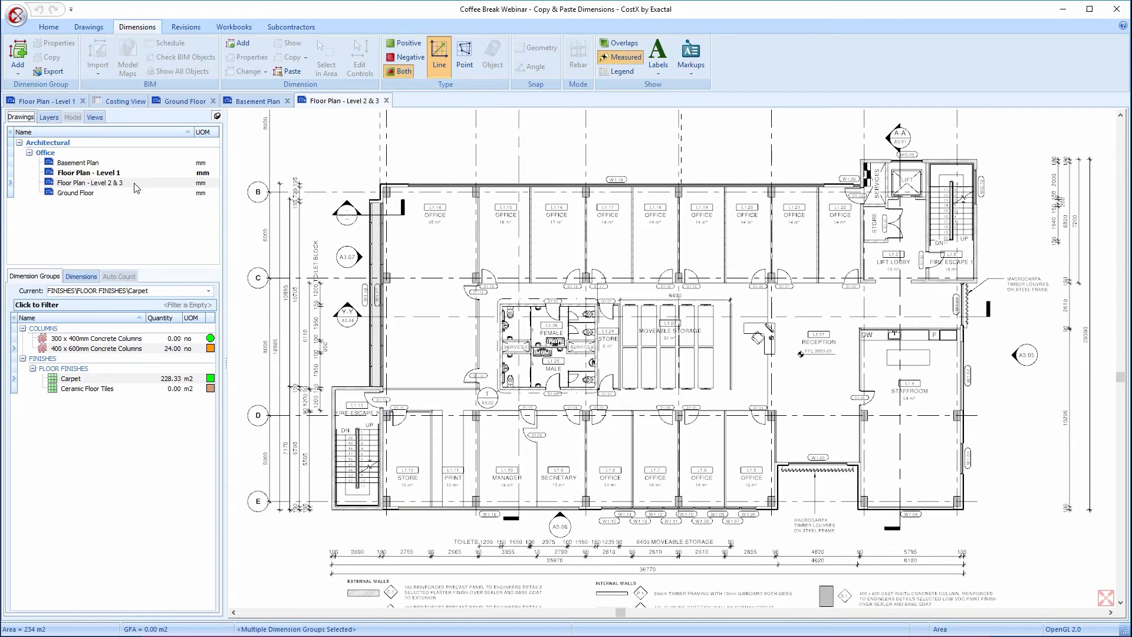
pyautogui.moveTo(255, 100)
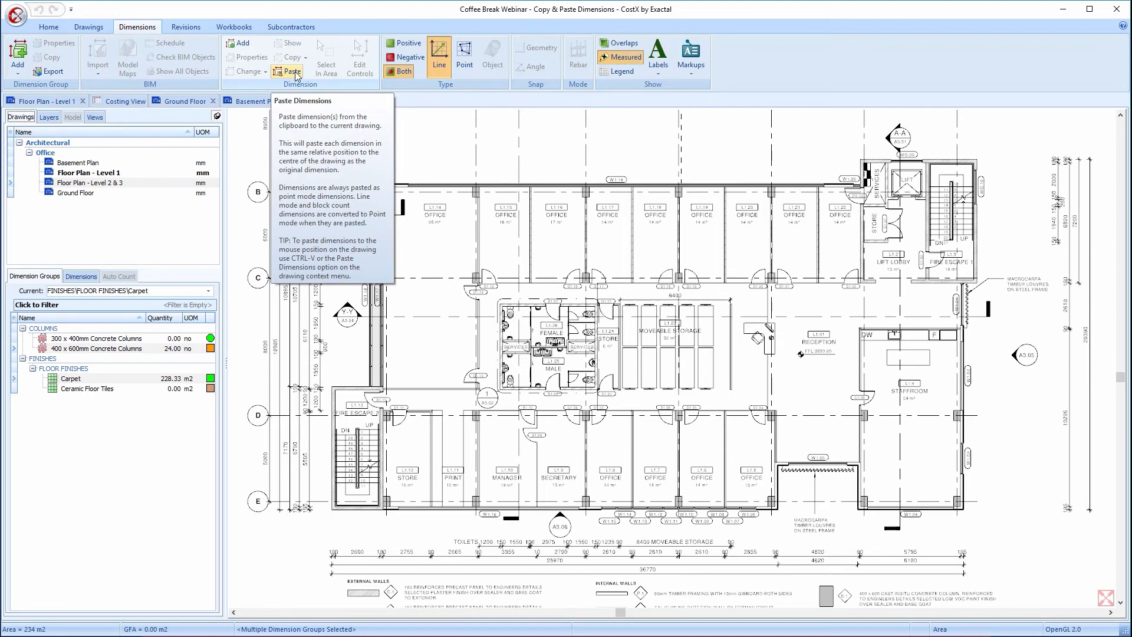
# Step: Paste the 36 Level 1 dimensions onto the Level 2 & 3 plan
pyautogui.click(289, 71)
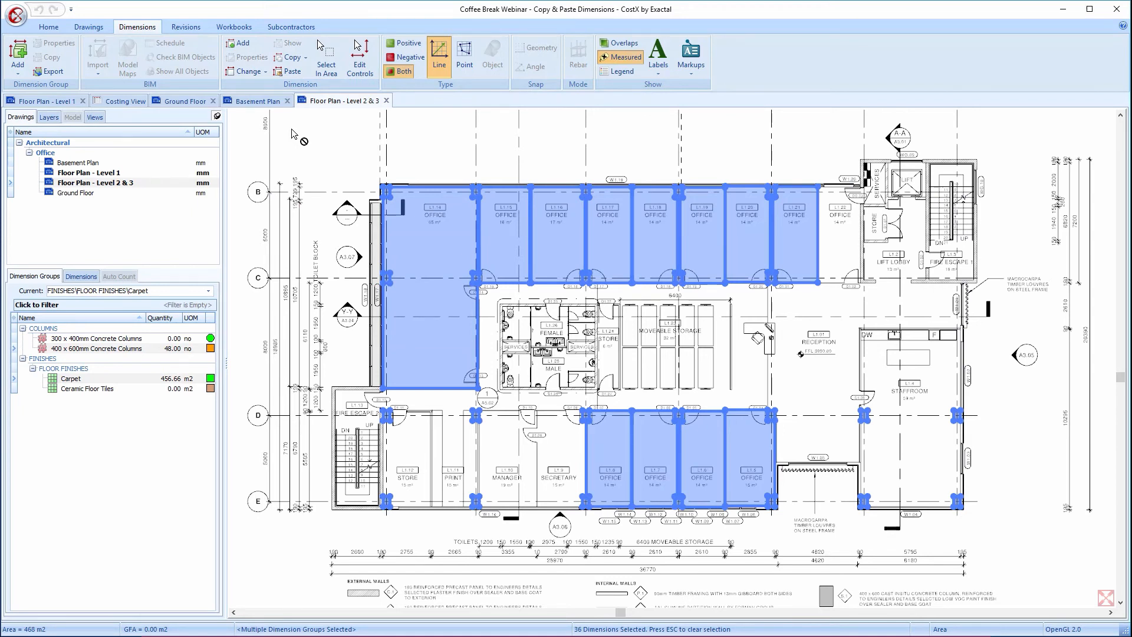
pyautogui.moveTo(289, 130)
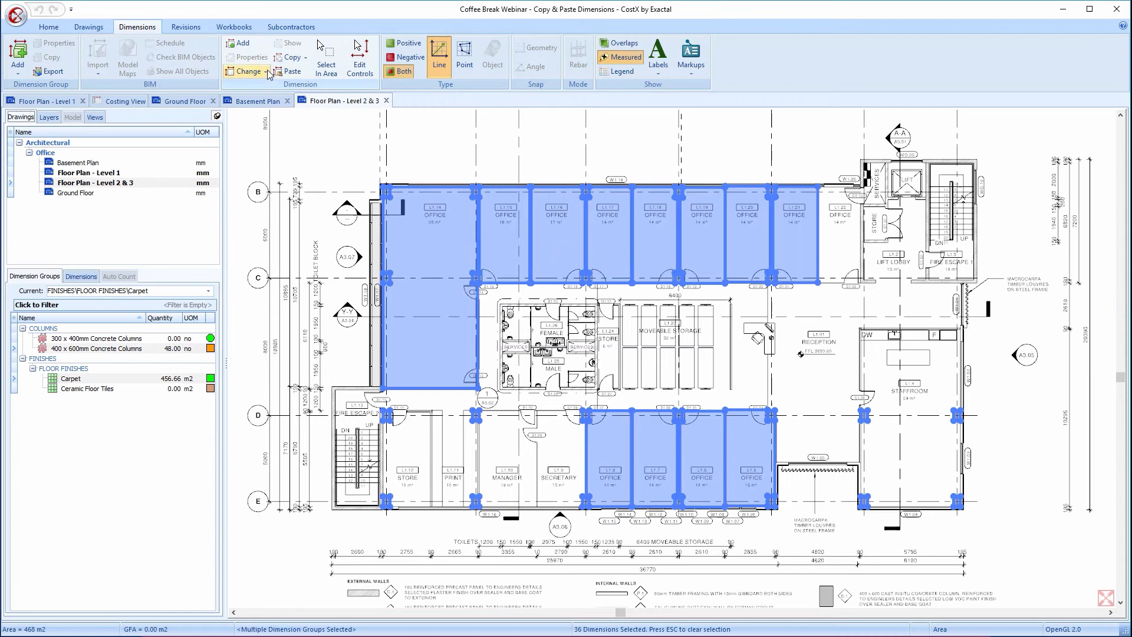
# Step: Set a multiplier of 2 on the pasted dimensions: carpet 684.99 m2, 72 columns
pyautogui.click(245, 71)
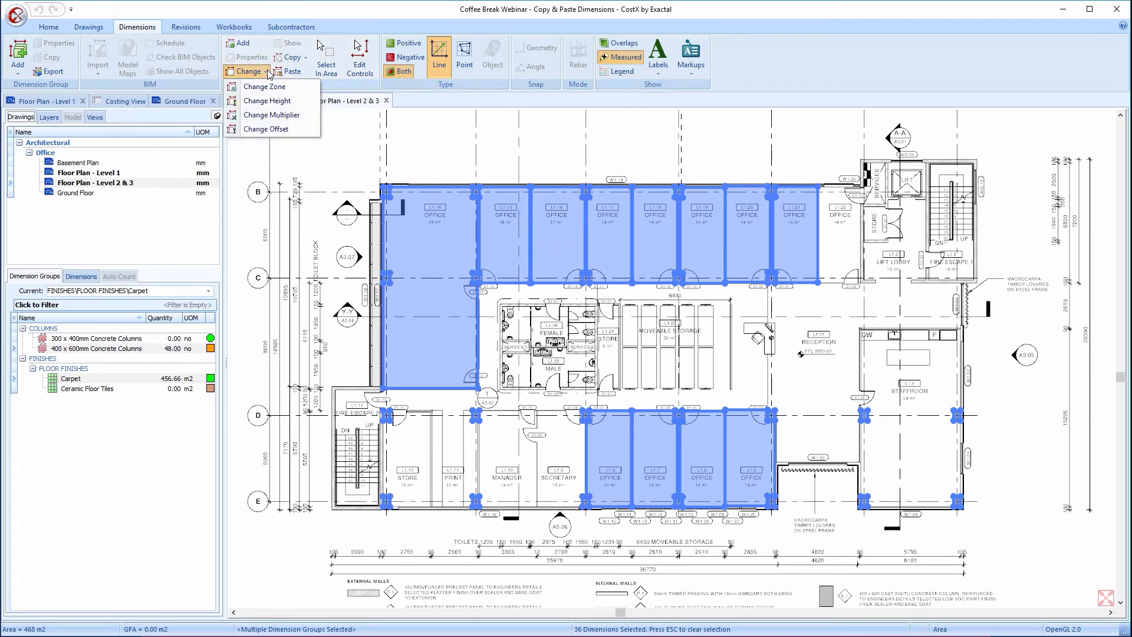
pyautogui.moveTo(264, 86)
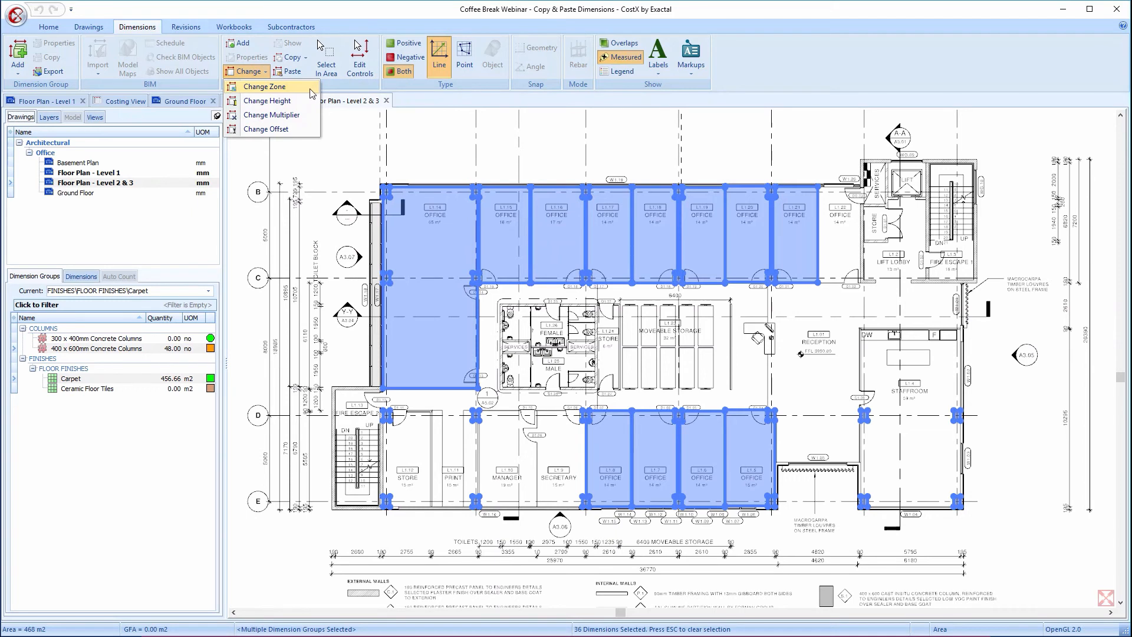
pyautogui.moveTo(309, 96)
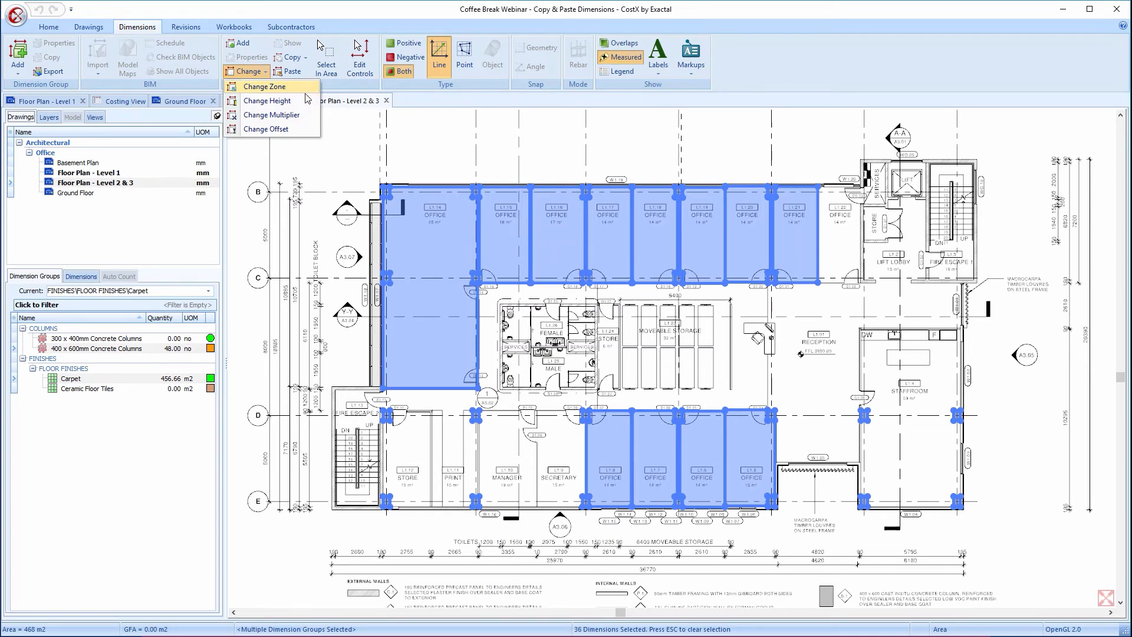
pyautogui.moveTo(270, 101)
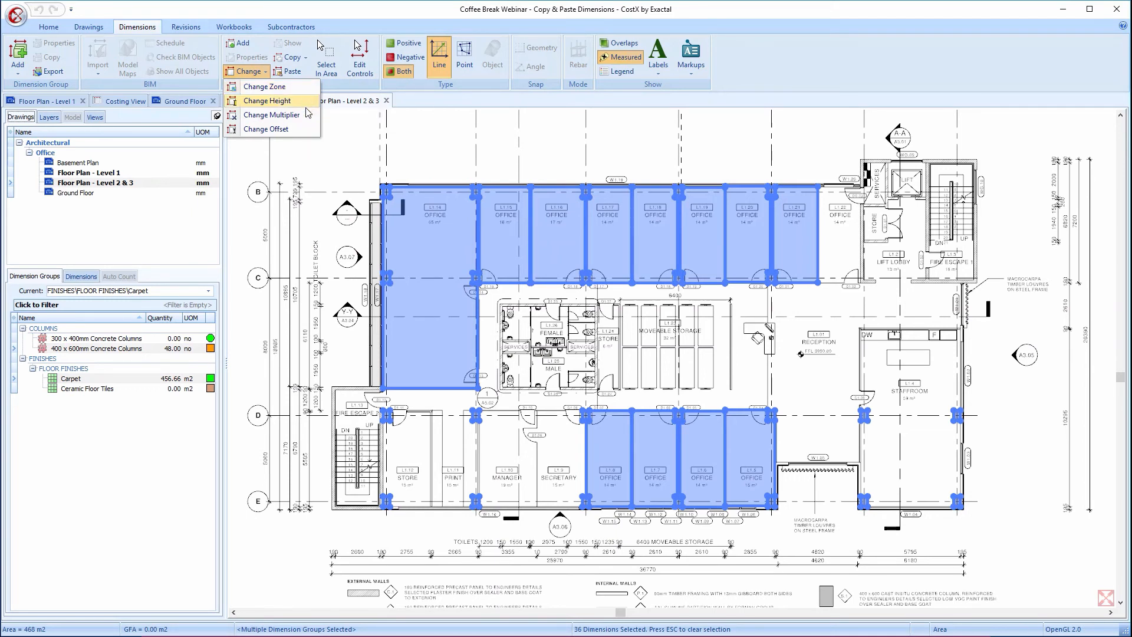
pyautogui.moveTo(273, 115)
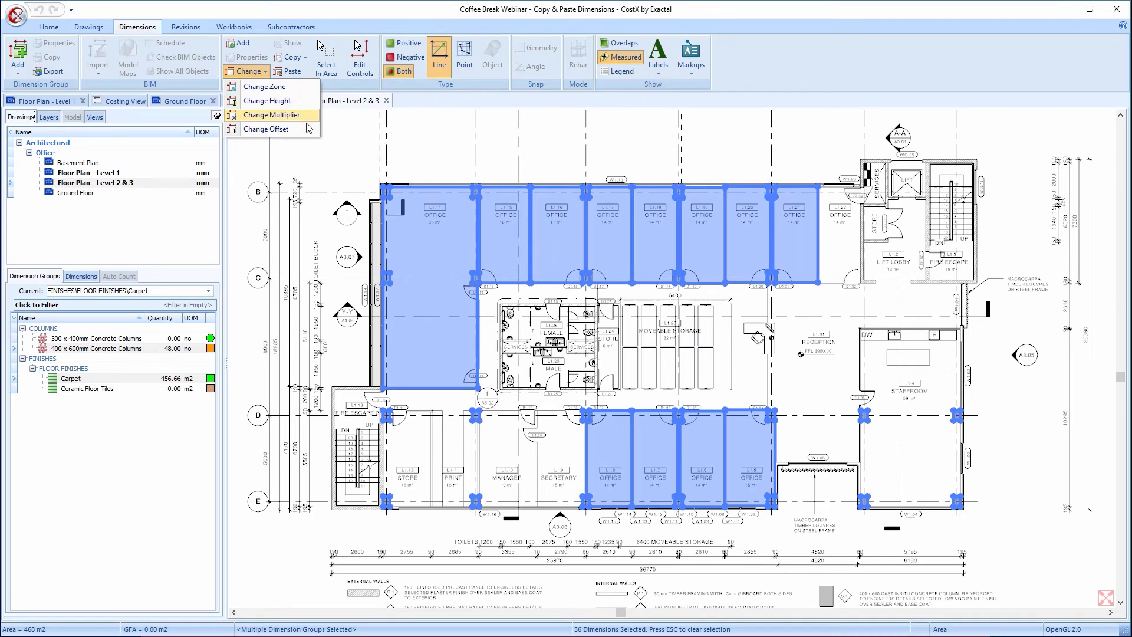
pyautogui.moveTo(272, 128)
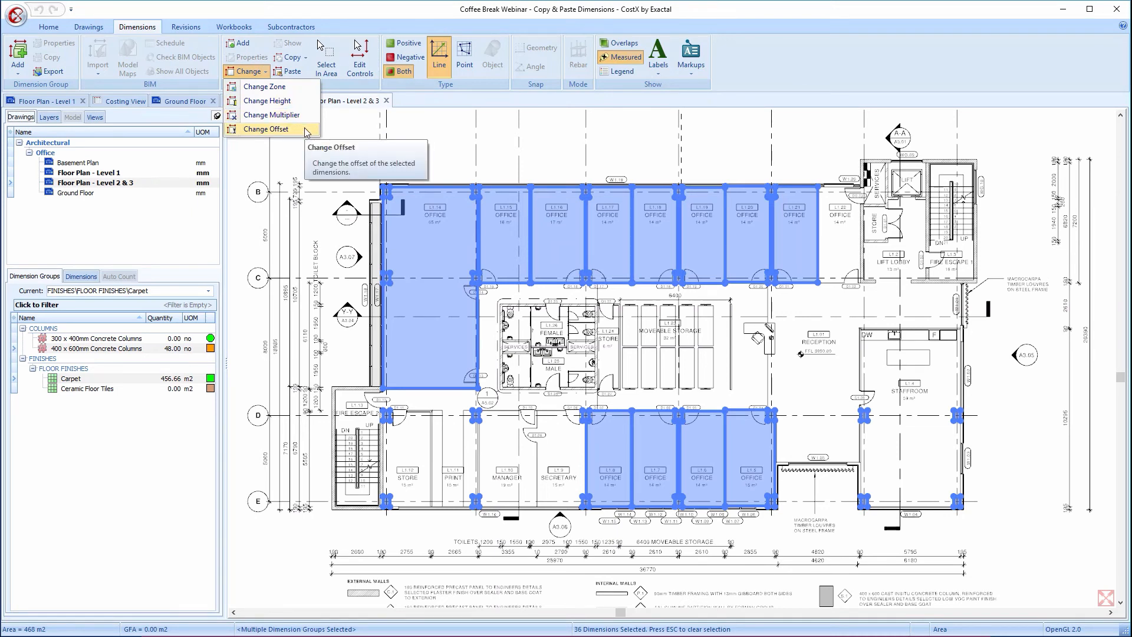
pyautogui.moveTo(305, 121)
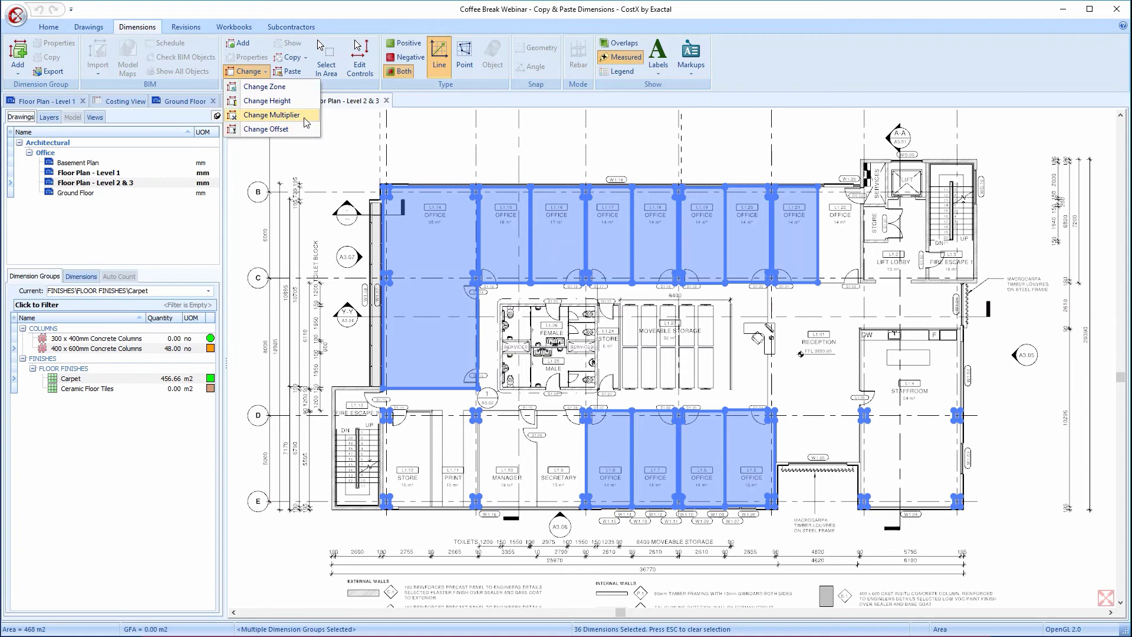
pyautogui.click(272, 114)
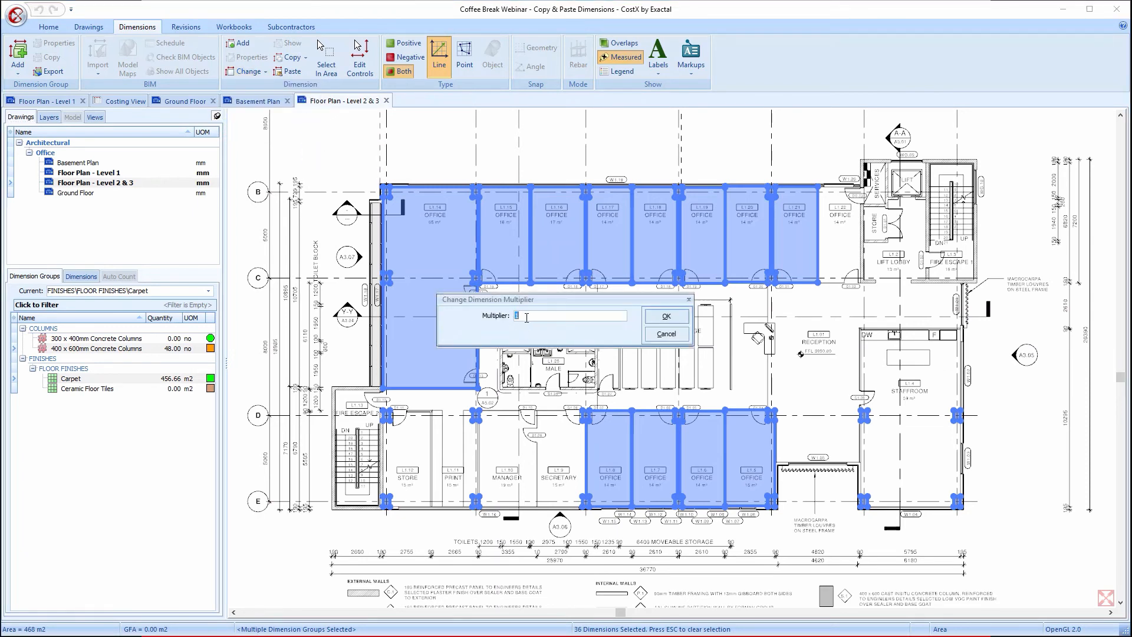
pyautogui.write('2')
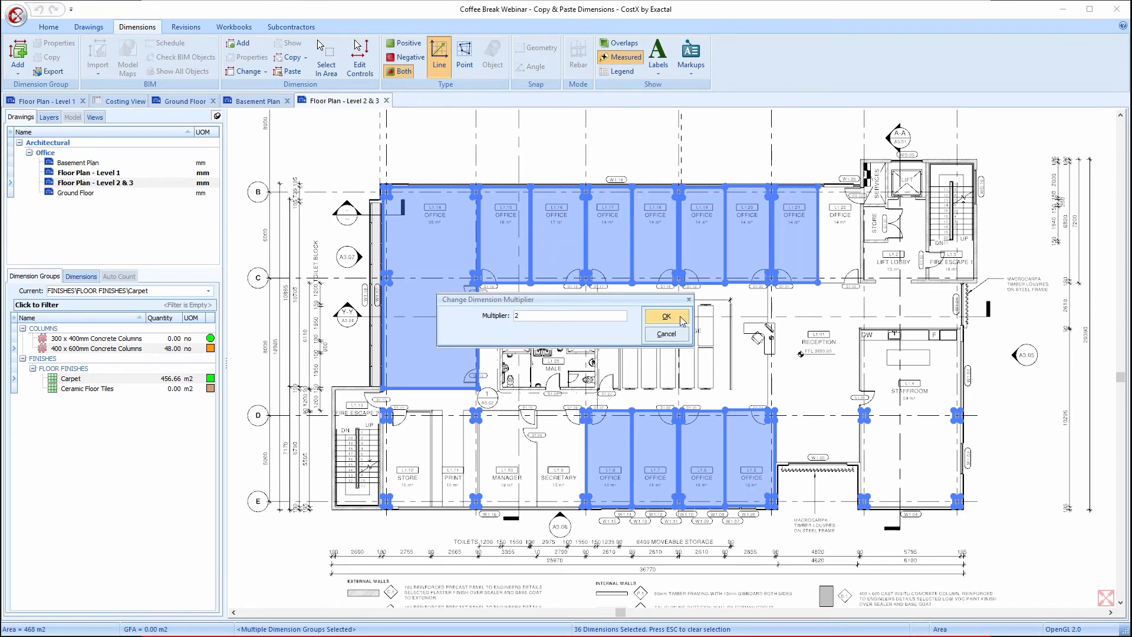
pyautogui.click(666, 317)
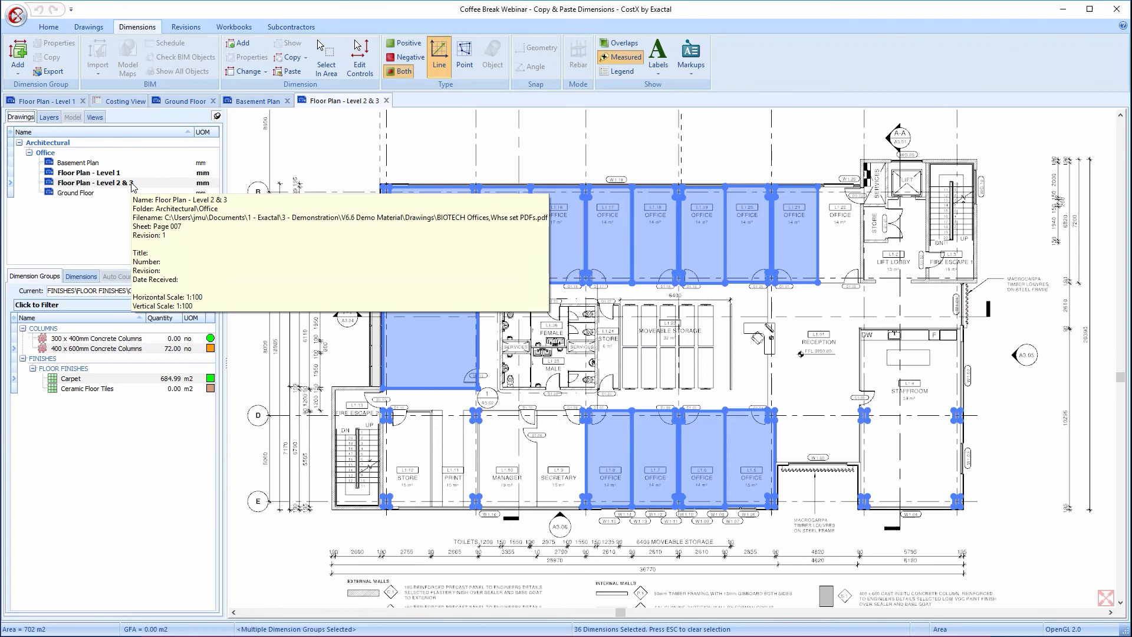
pyautogui.moveTo(135, 190)
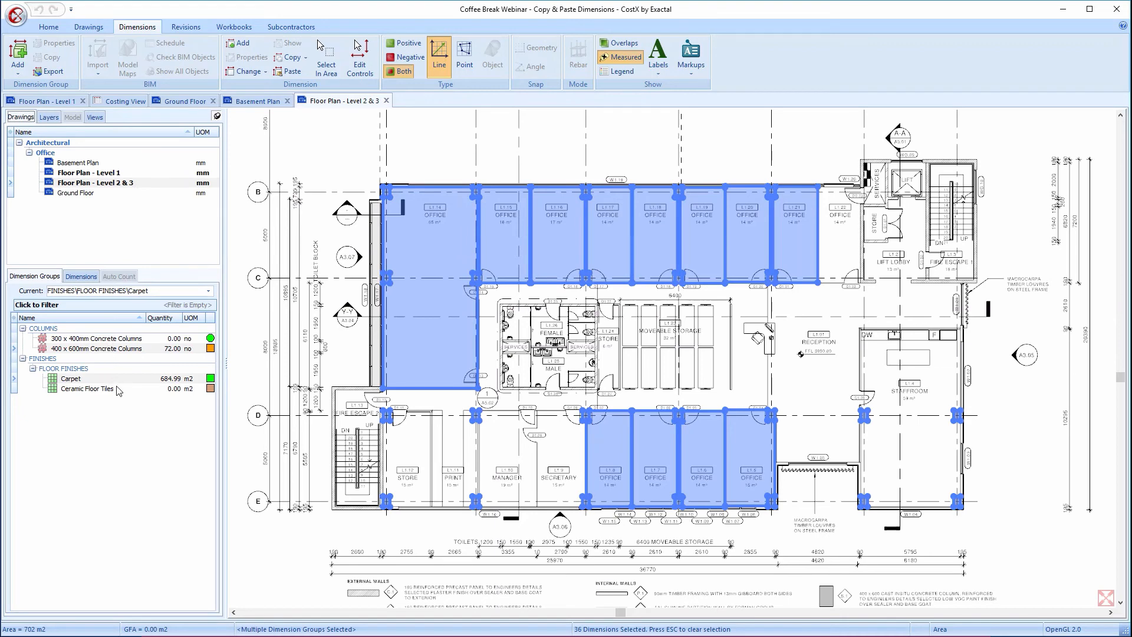
pyautogui.click(85, 388)
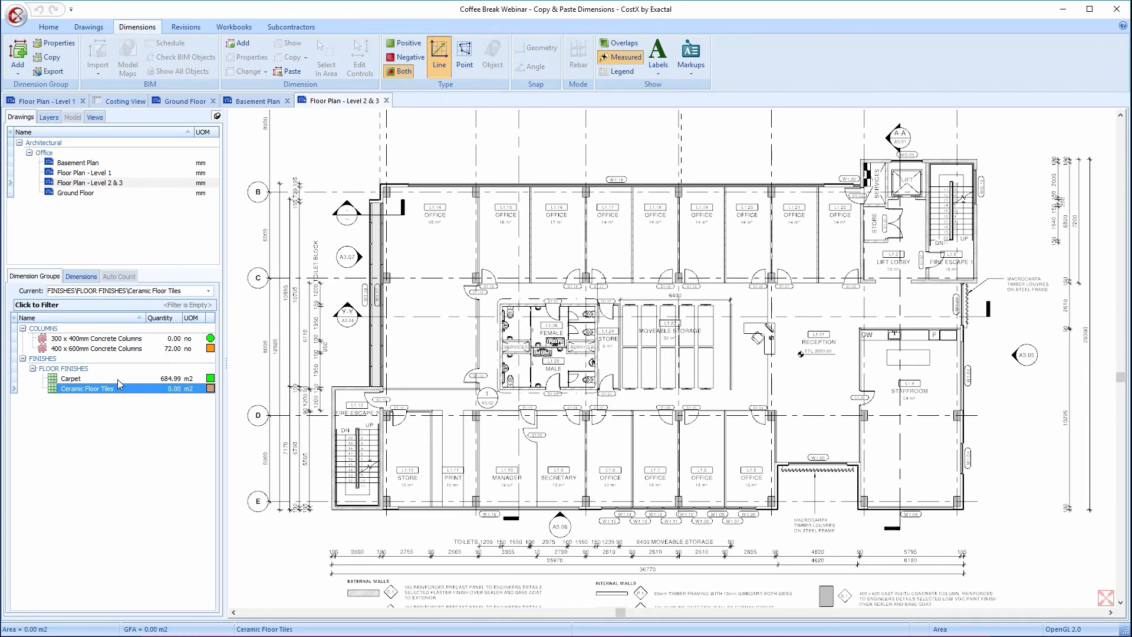
# Step: Move the Level 2 & 3 carpet dimensions into Ceramic Floor Tiles, totalling 456.66 m2
pyautogui.click(72, 377)
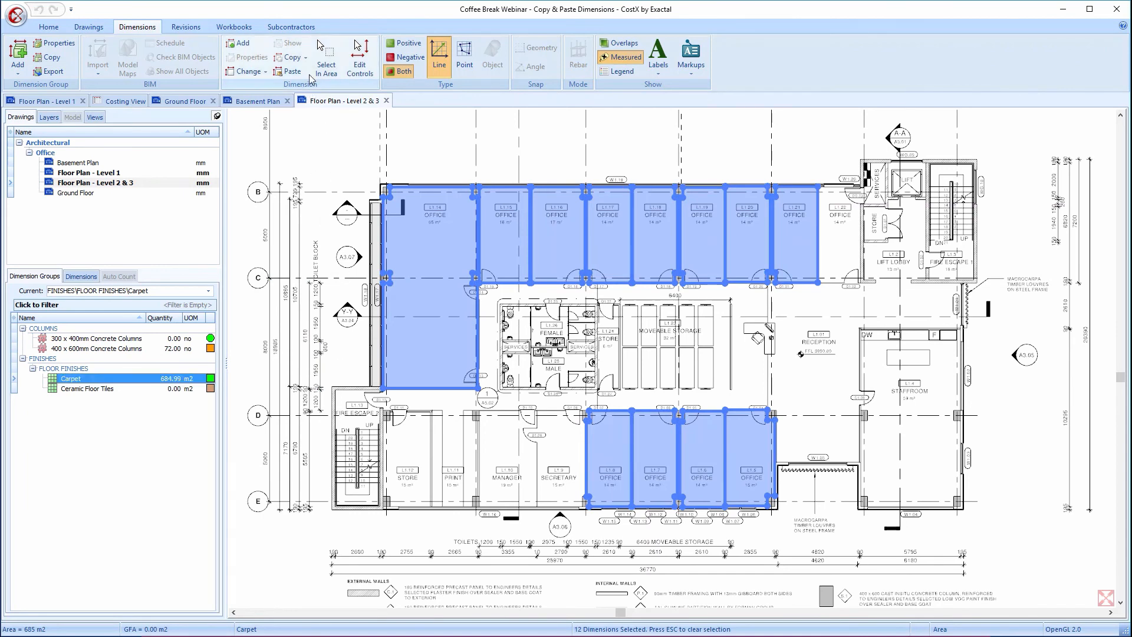
pyautogui.click(290, 57)
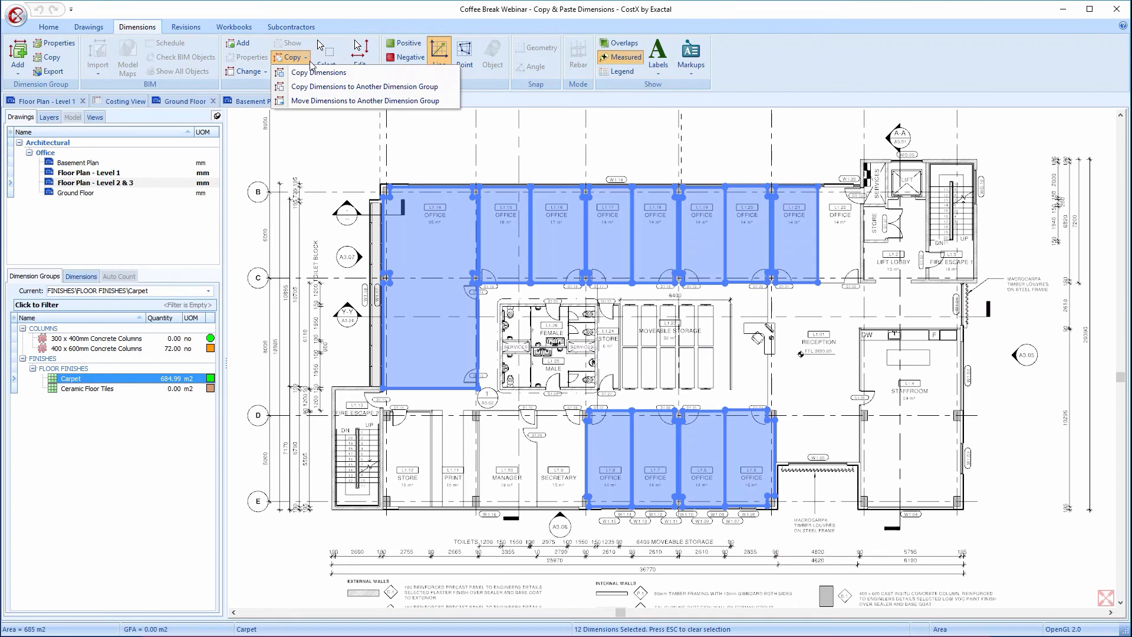
pyautogui.moveTo(367, 100)
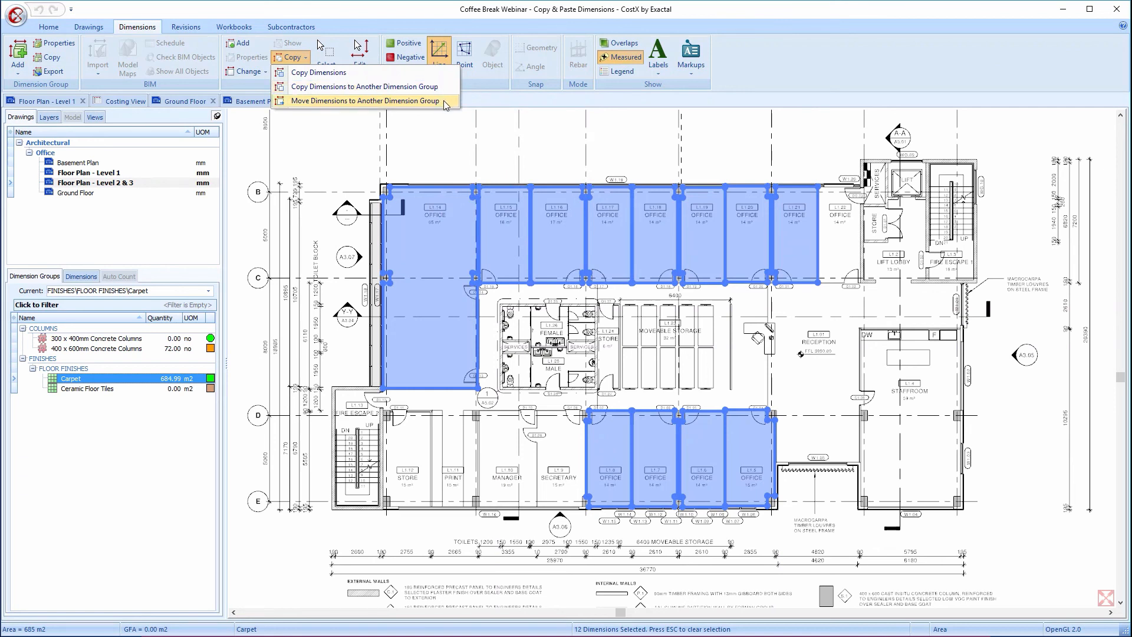
pyautogui.click(365, 101)
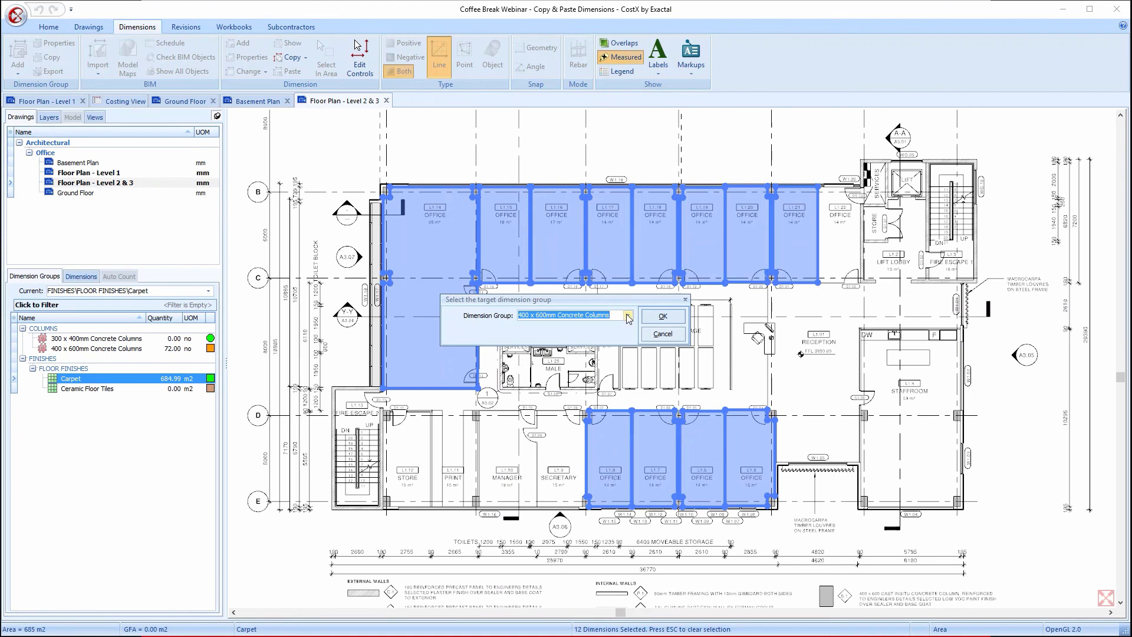
pyautogui.click(627, 314)
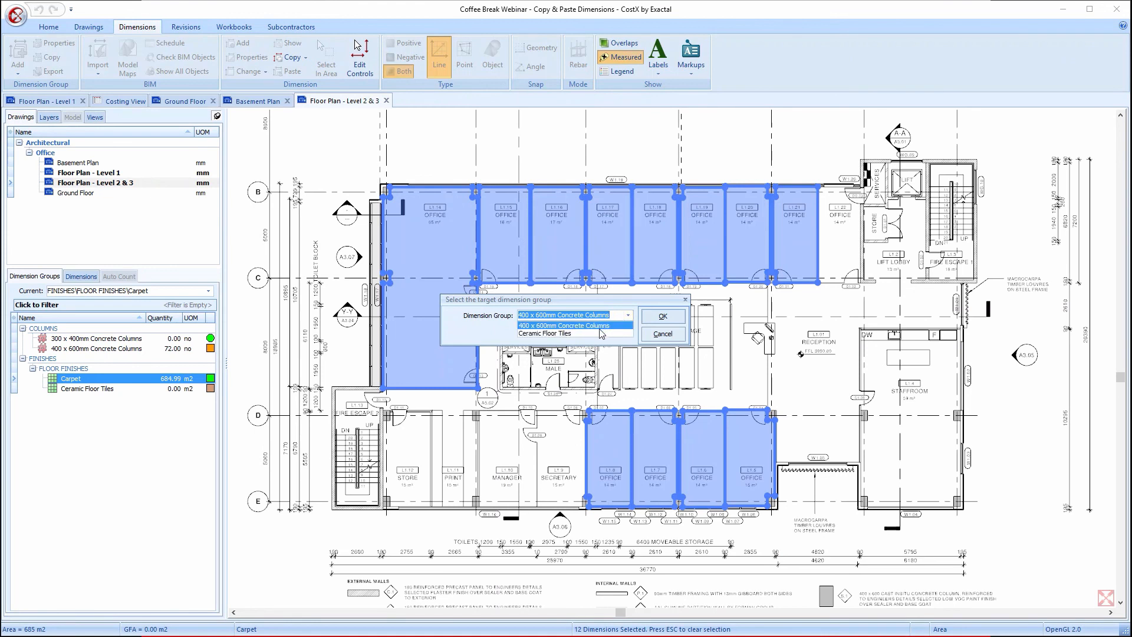
pyautogui.click(544, 333)
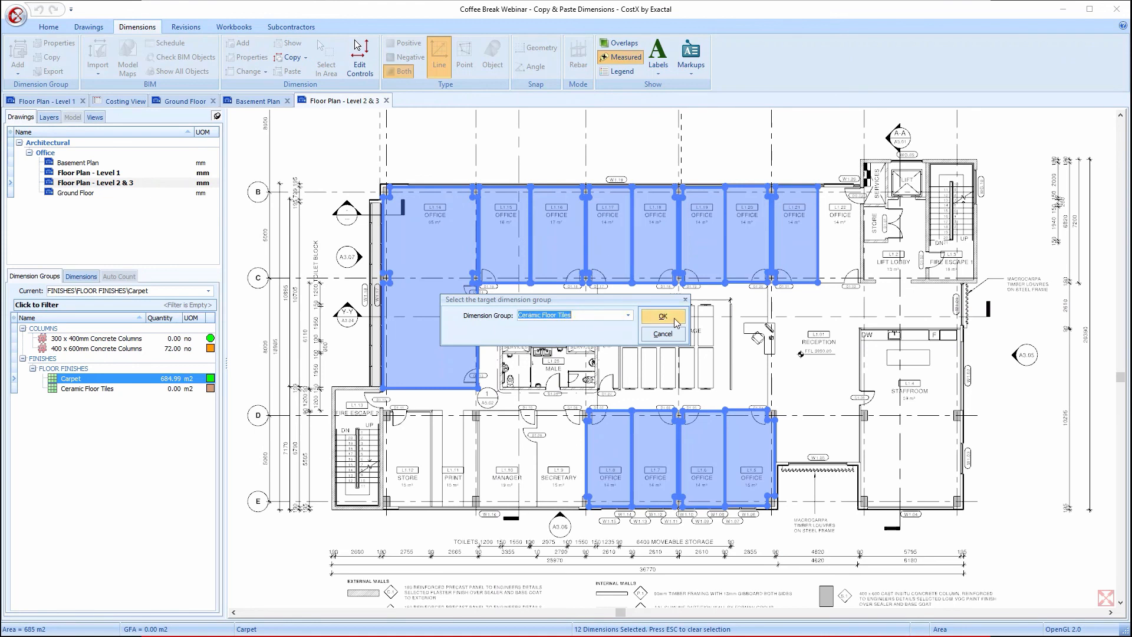
pyautogui.click(660, 316)
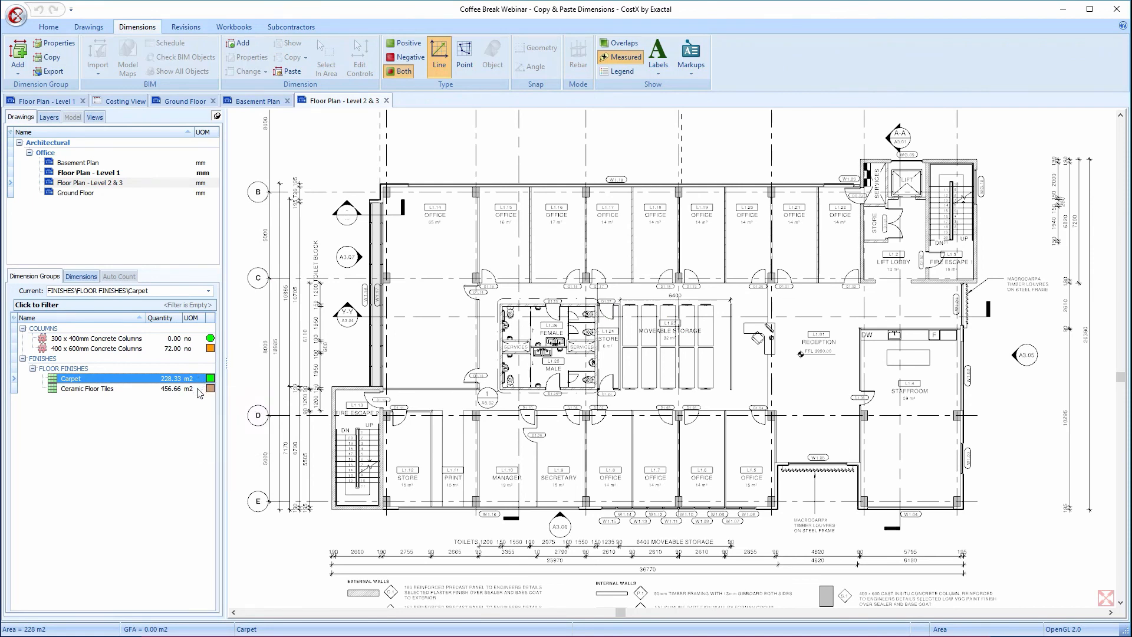
pyautogui.click(85, 388)
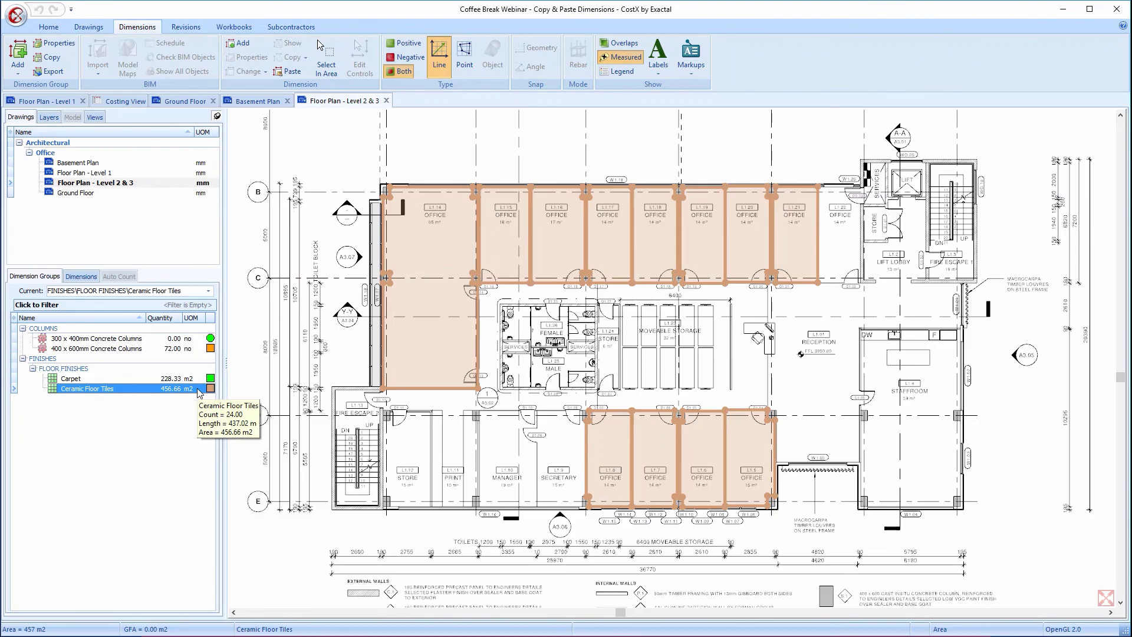